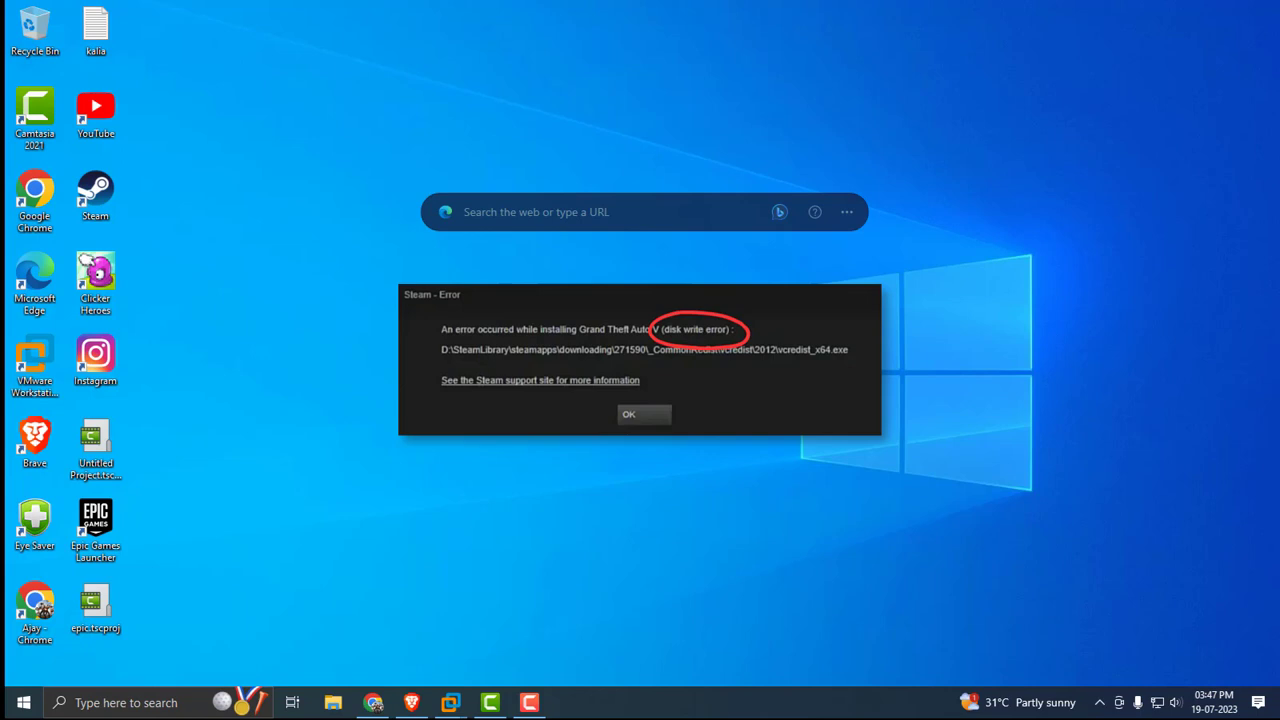
- Dismiss the Steam disk write error for Grand Theft Auto V
{"action": "left_click", "coordinate": [644, 414]}
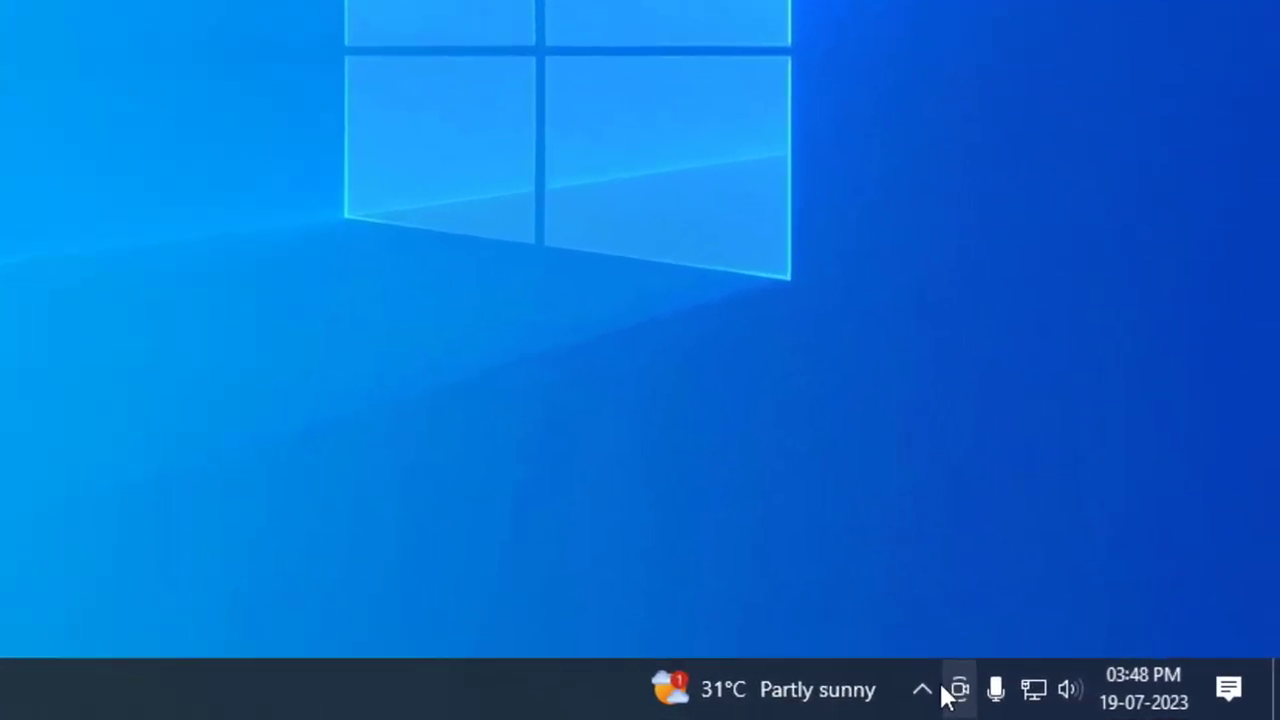
- Exit Steam from its system tray icon menu
{"action": "right_click", "coordinate": [889, 567]}
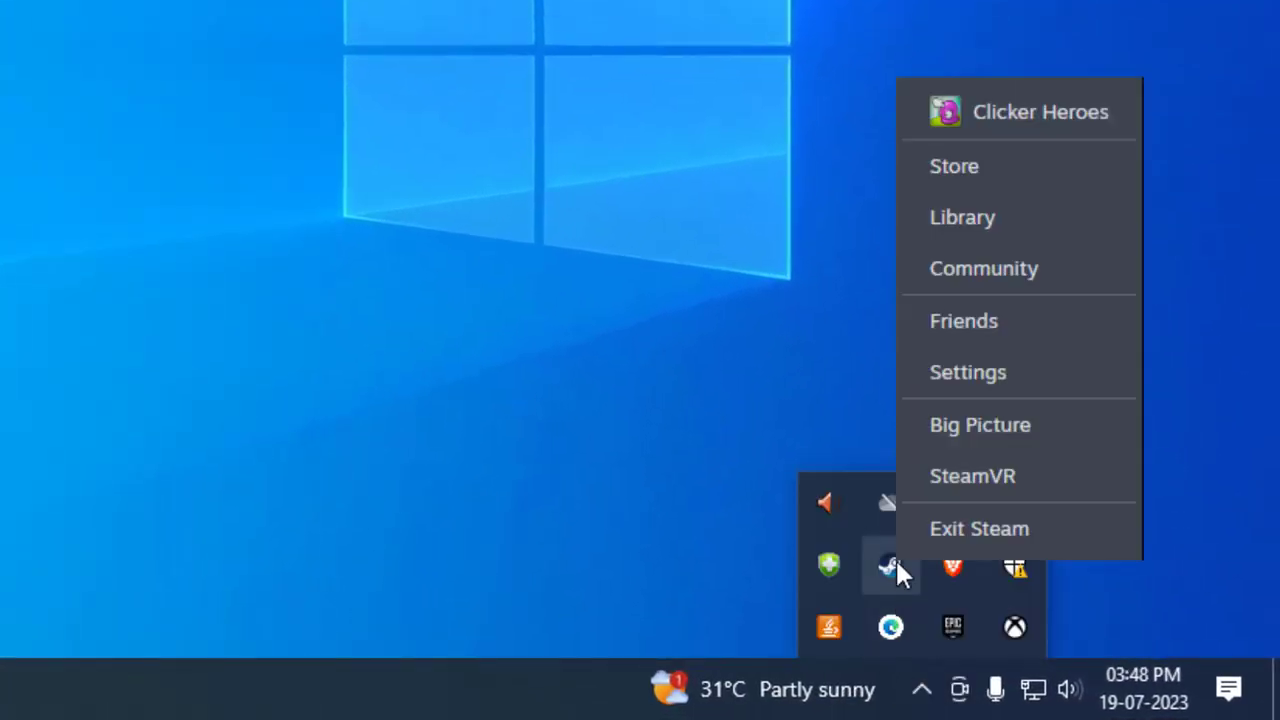
{"action": "mouse_move", "coordinate": [979, 528]}
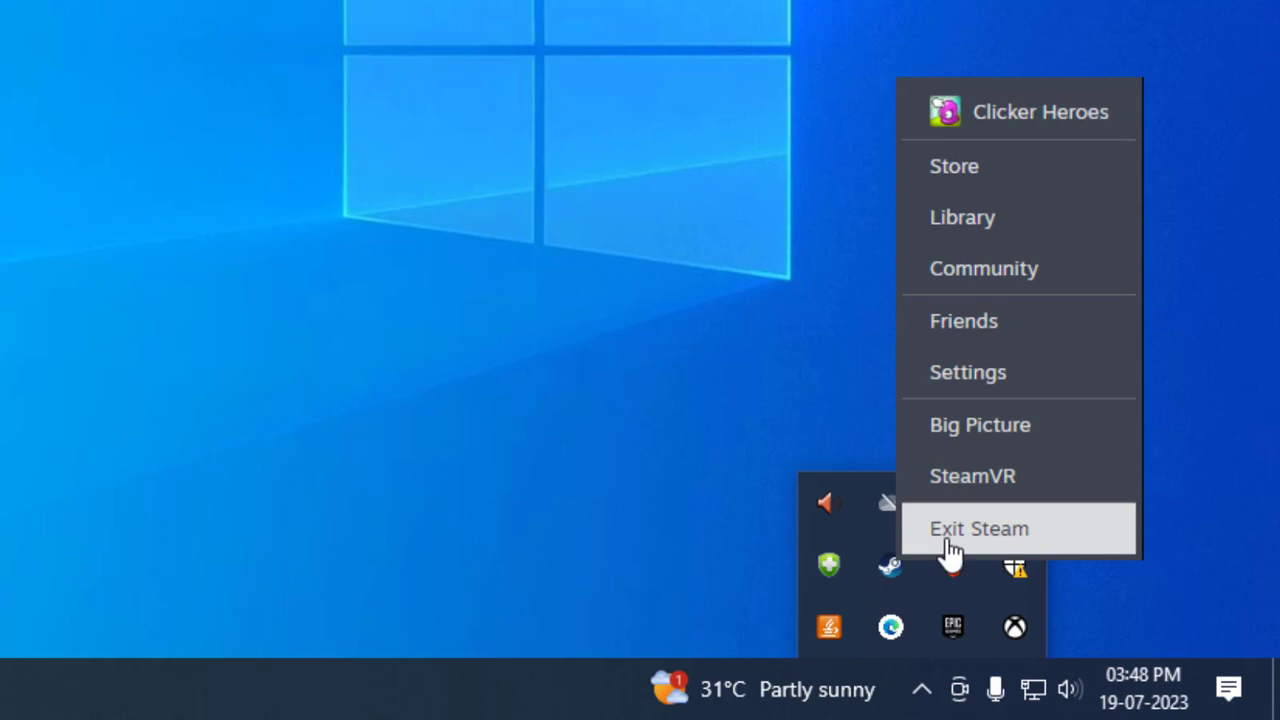
{"action": "left_click", "coordinate": [978, 528]}
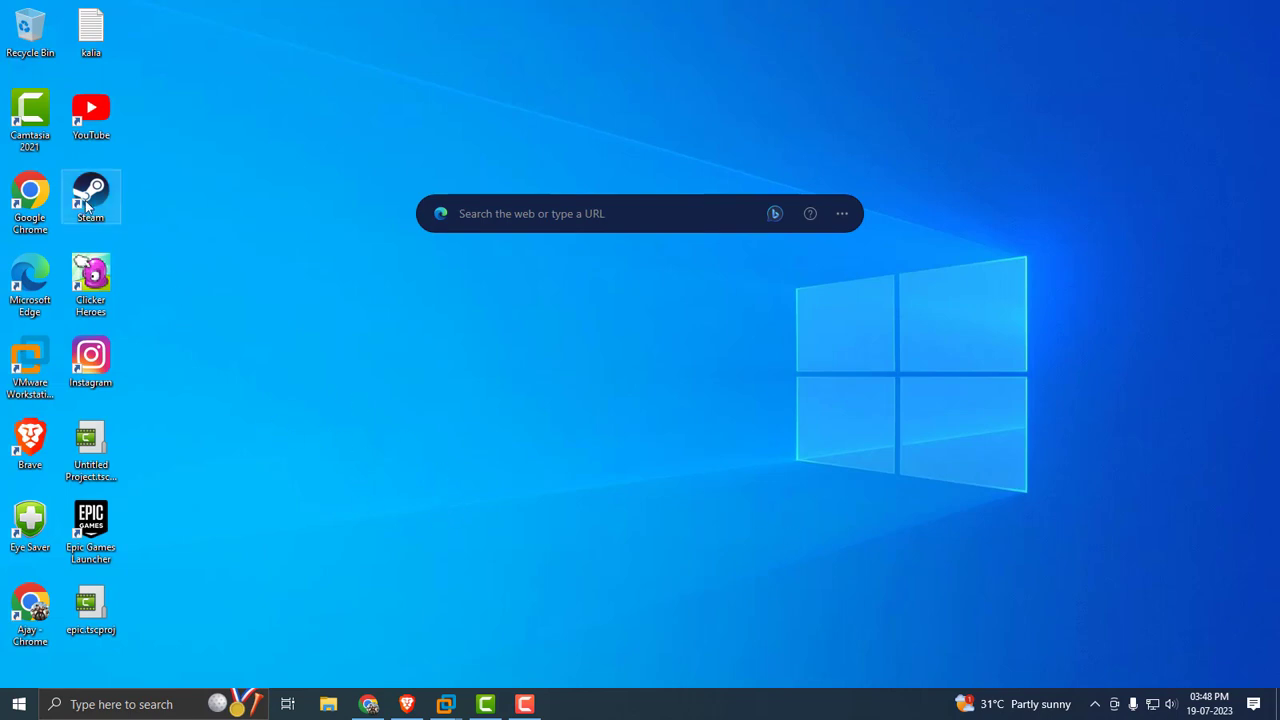
- Set the Steam desktop shortcut's compatibility to 'Run this program as an administrator'
{"action": "right_click", "coordinate": [90, 197]}
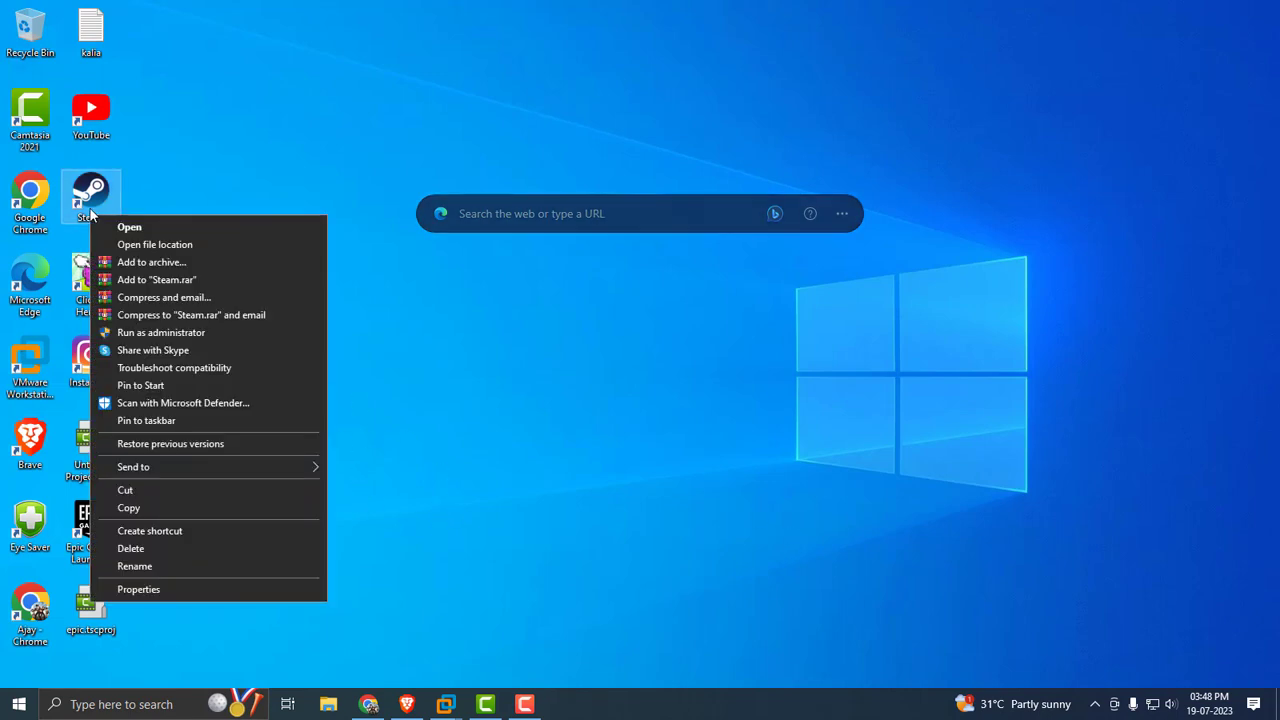
{"action": "left_click", "coordinate": [138, 589]}
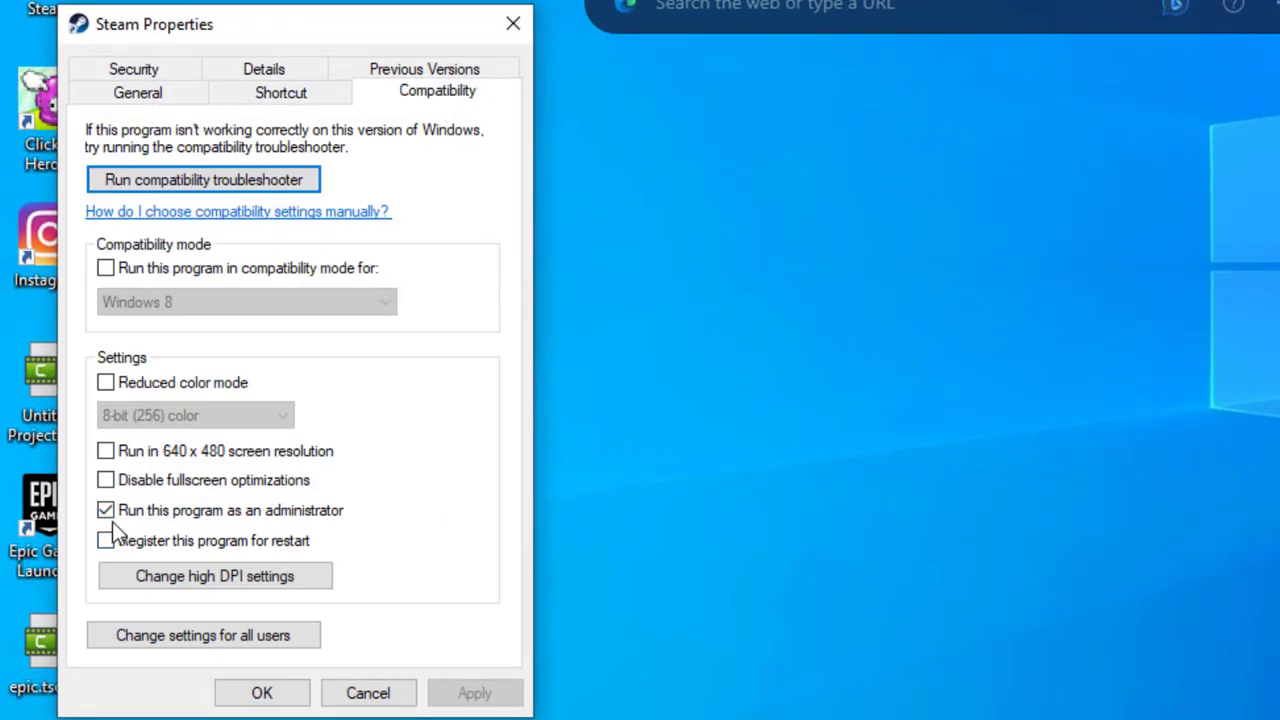
{"action": "mouse_move", "coordinate": [215, 535]}
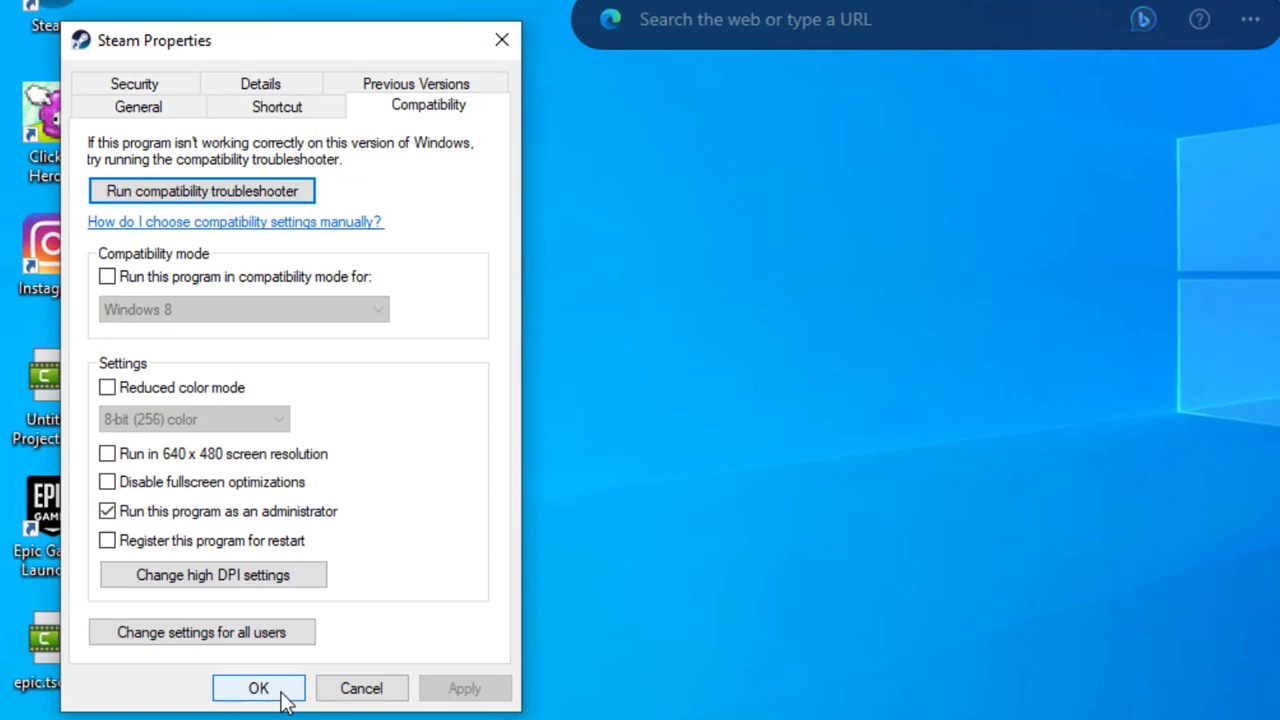
{"action": "left_click", "coordinate": [258, 688]}
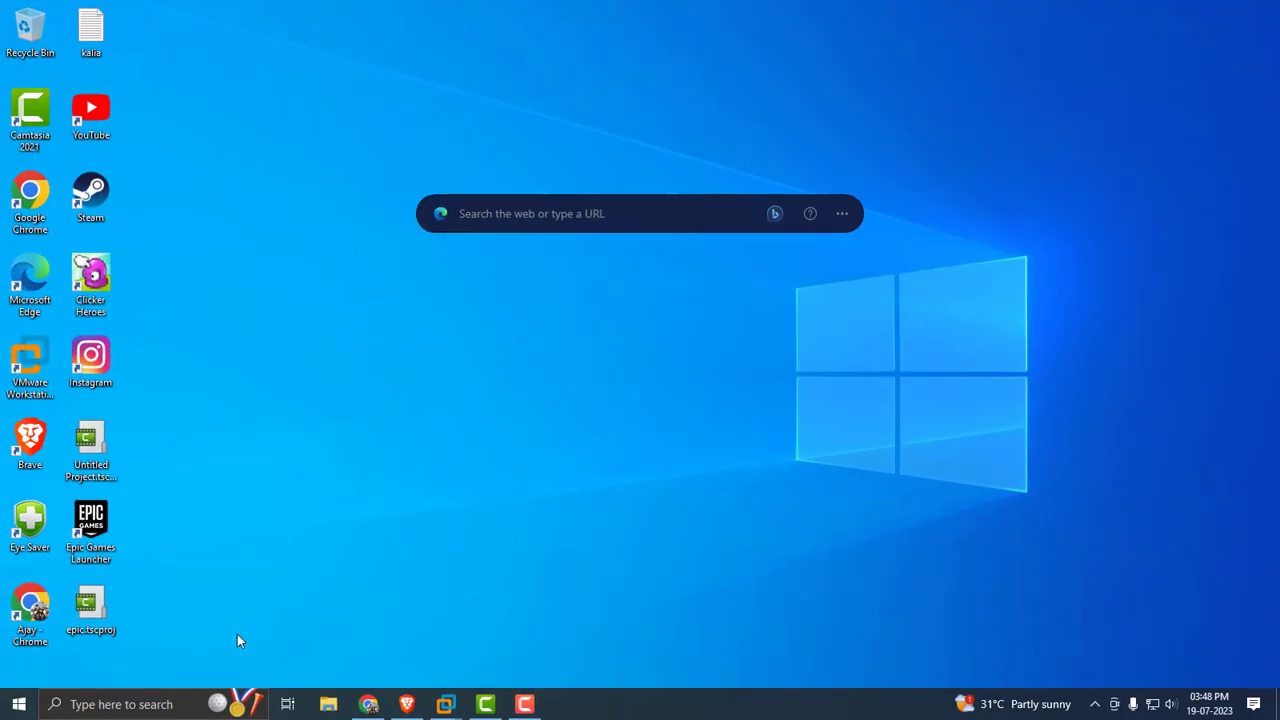
{"action": "mouse_move", "coordinate": [500, 620]}
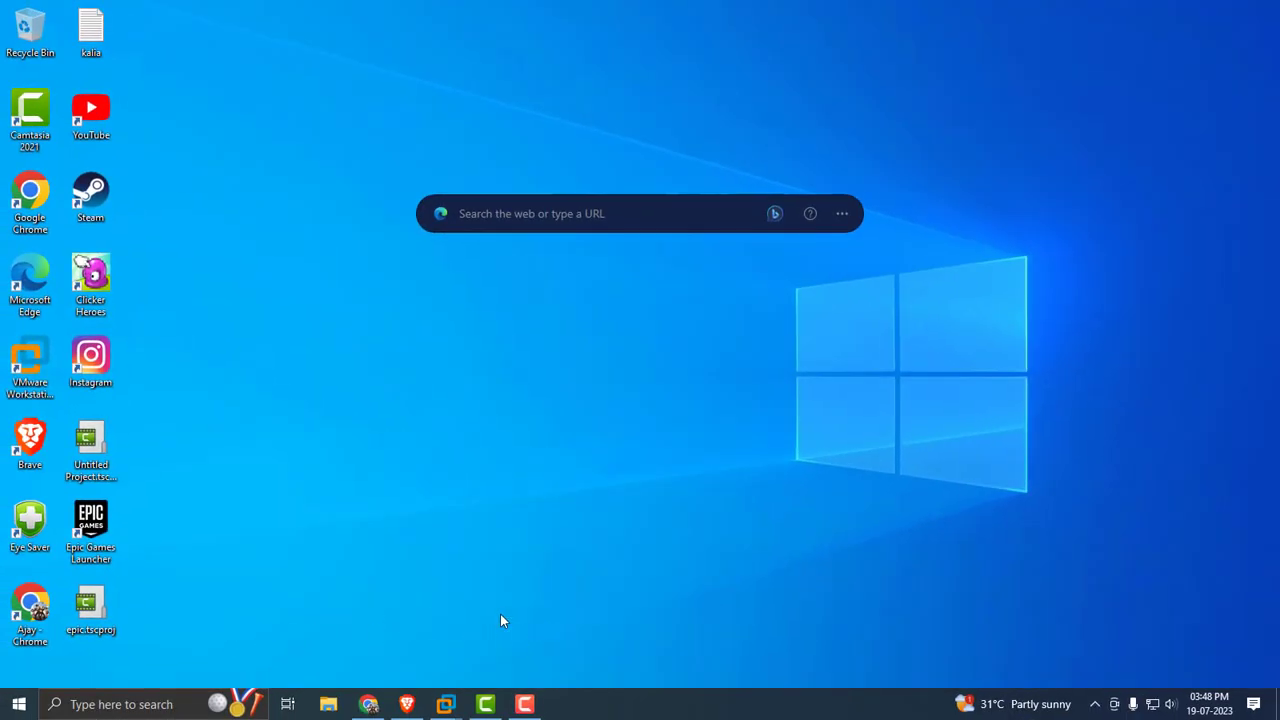
{"action": "mouse_move", "coordinate": [600, 614]}
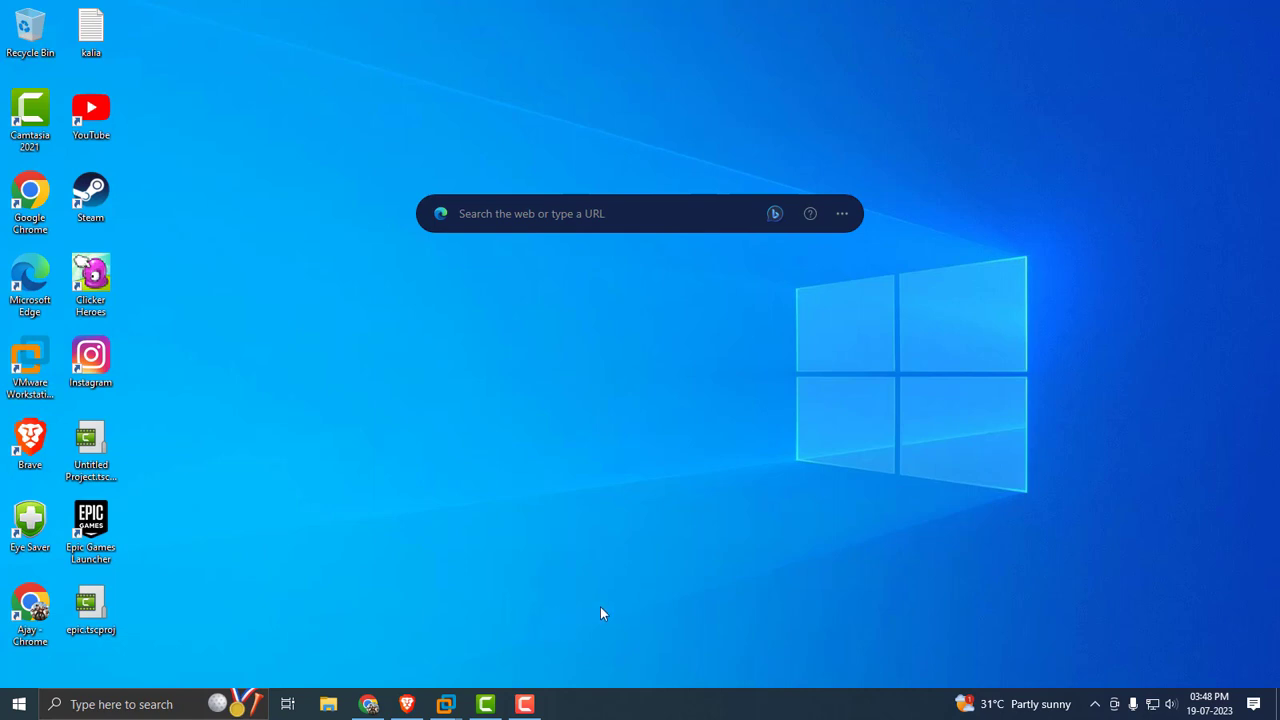
{"action": "mouse_move", "coordinate": [725, 591]}
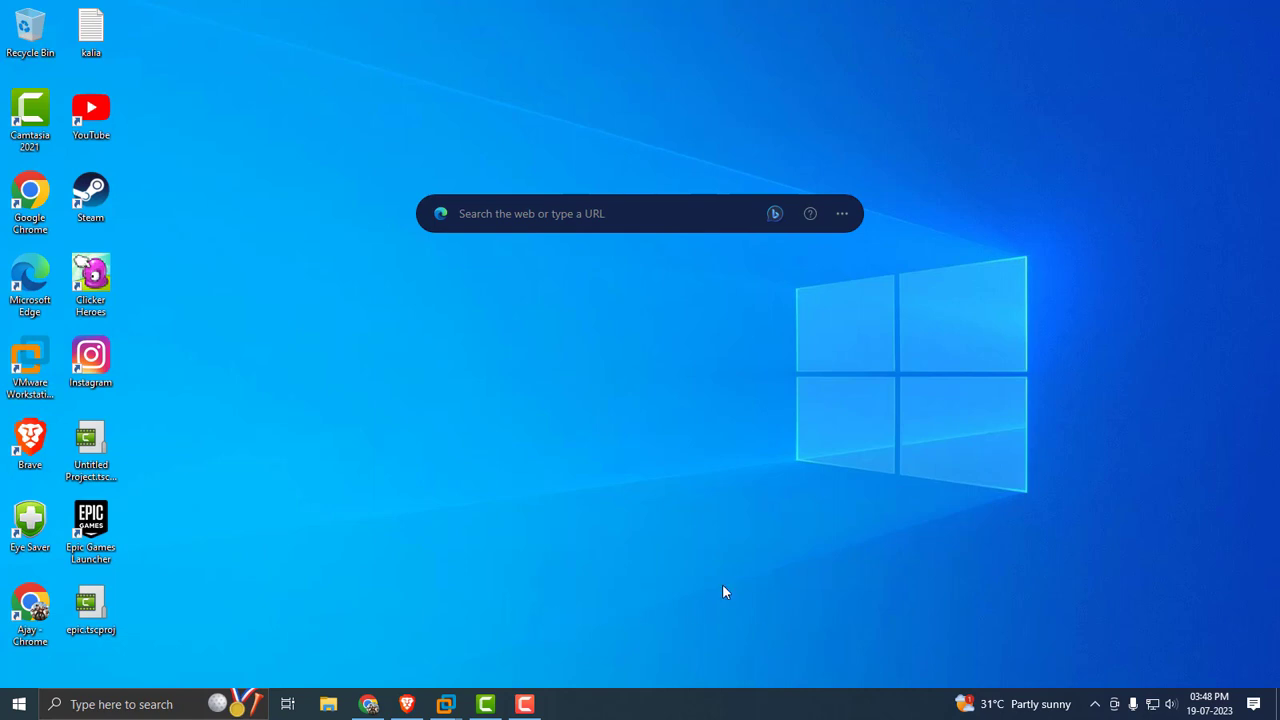
{"action": "mouse_move", "coordinate": [715, 559]}
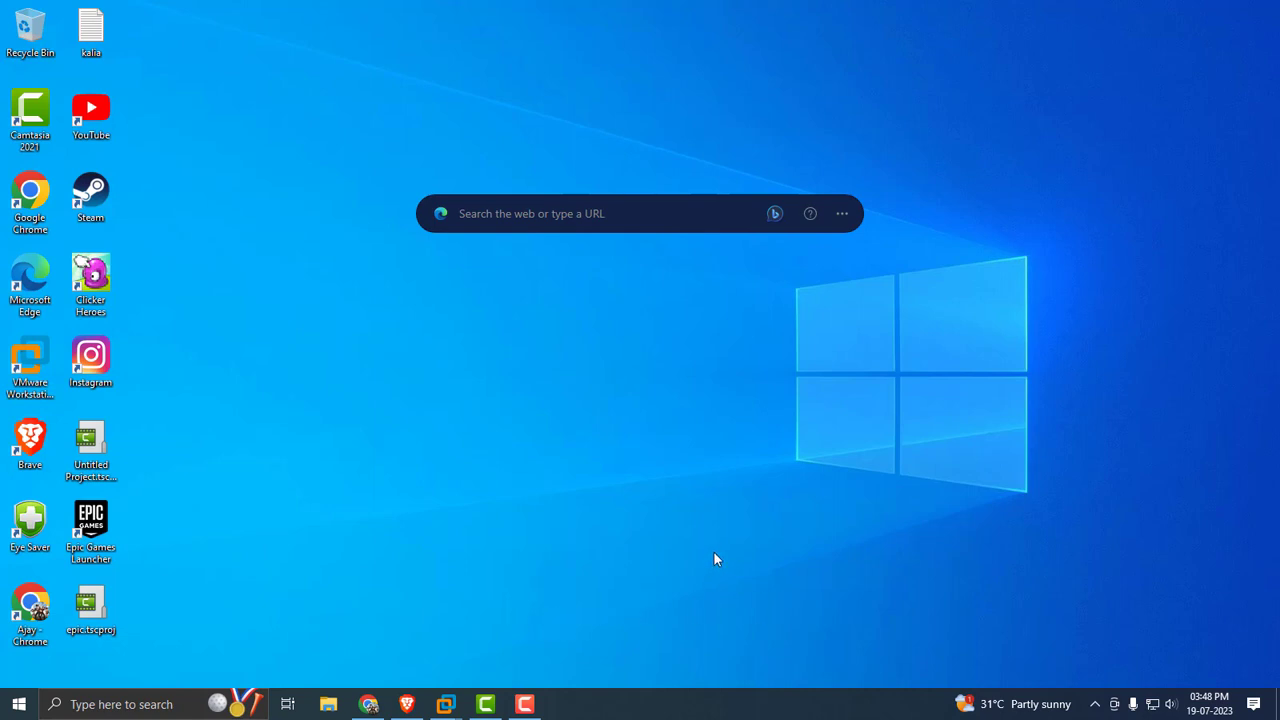
{"action": "mouse_move", "coordinate": [728, 547]}
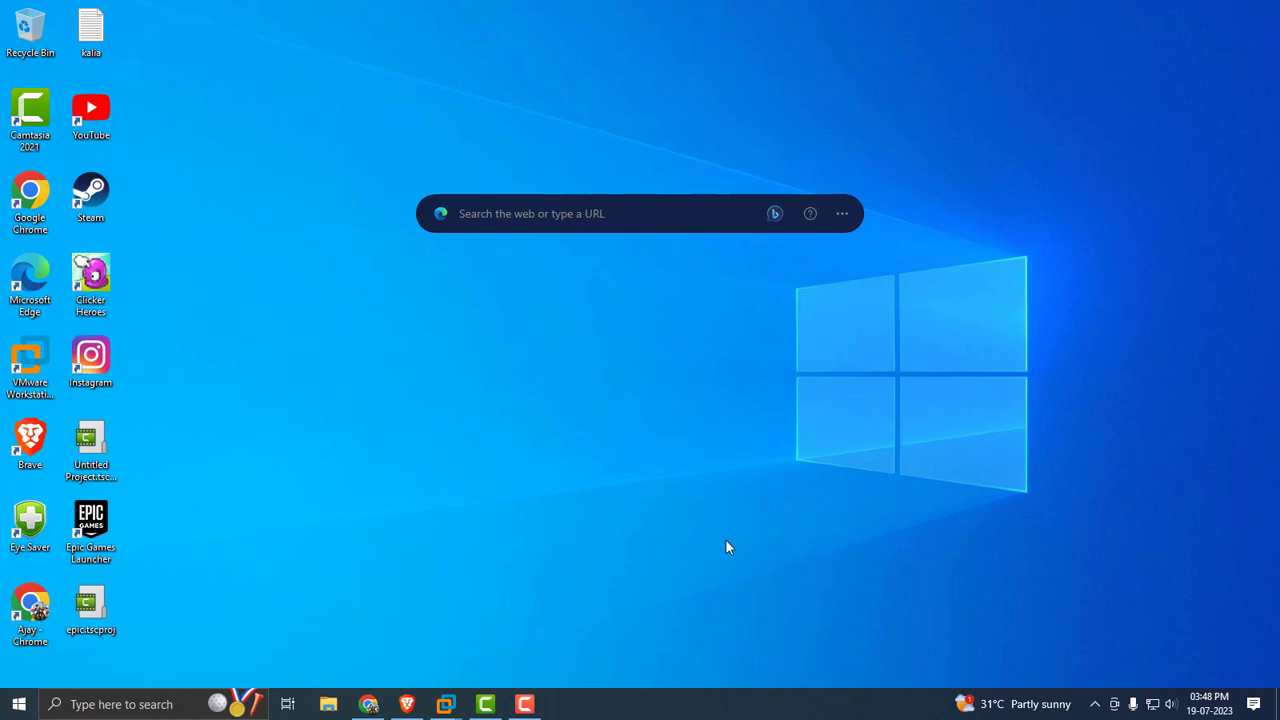
{"action": "mouse_move", "coordinate": [400, 421]}
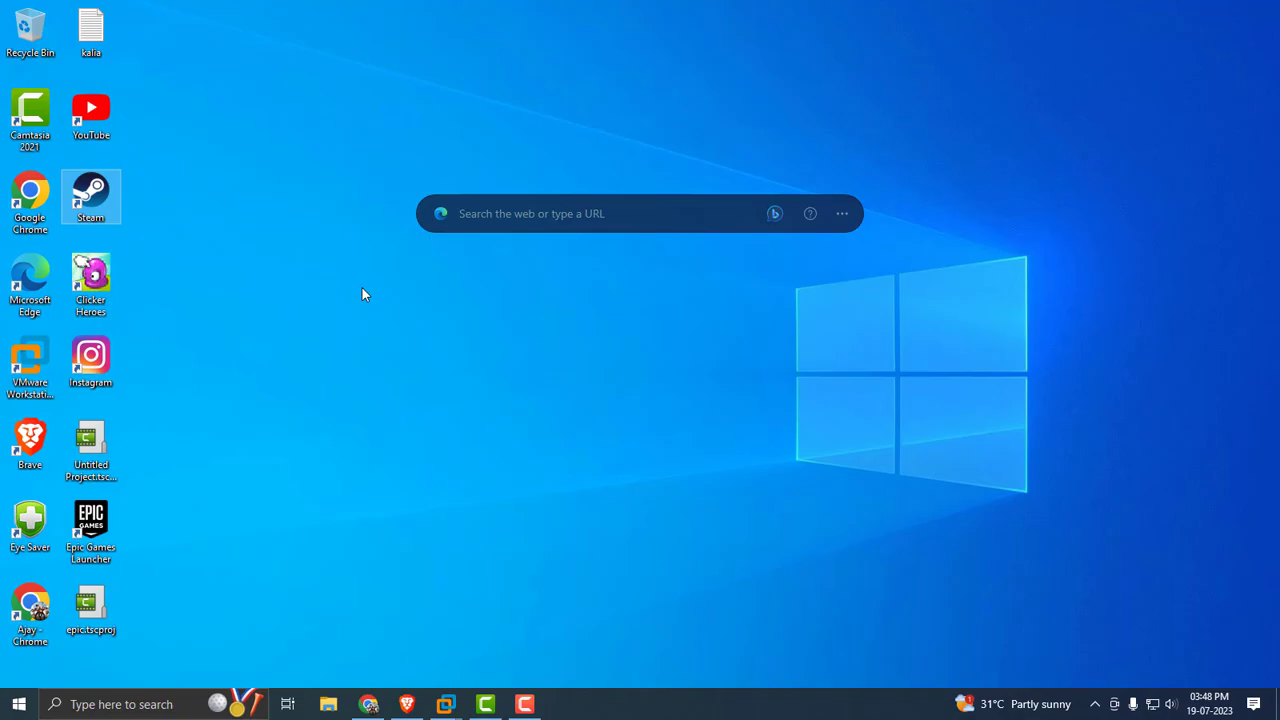
- Launch Steam and show the Downloads section of its settings
{"action": "double_click", "coordinate": [90, 196]}
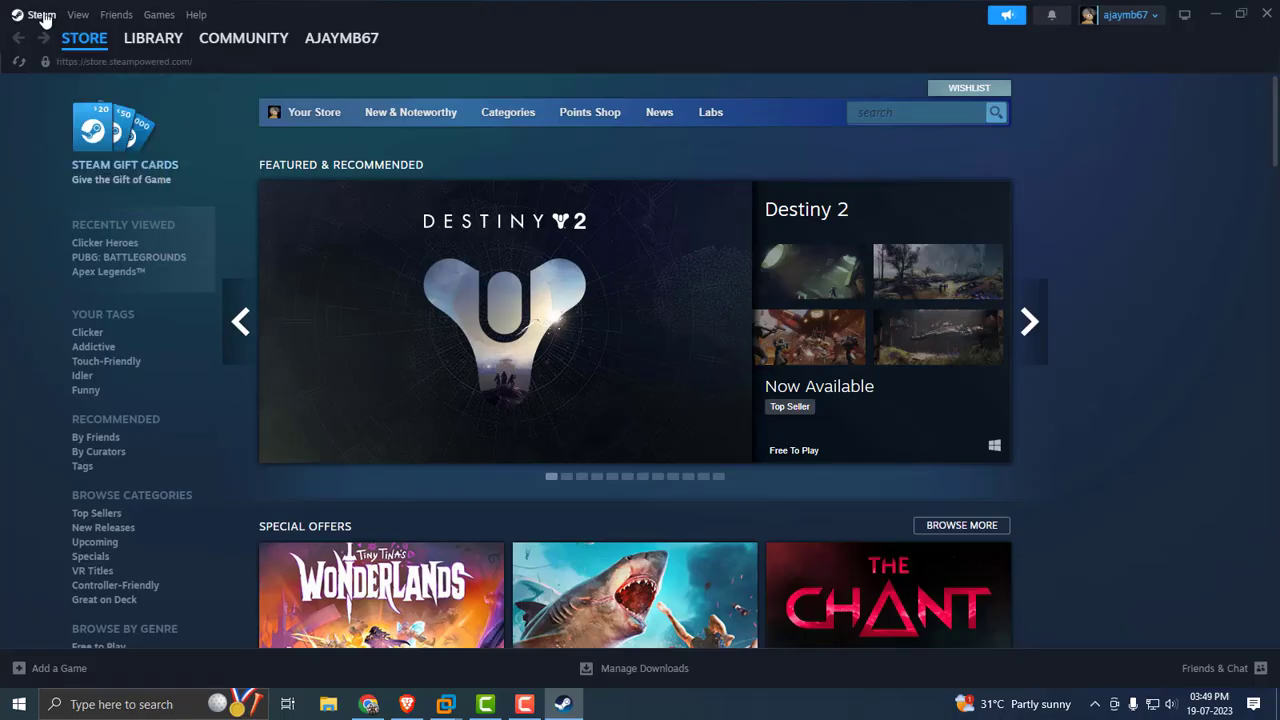
{"action": "left_click", "coordinate": [41, 14]}
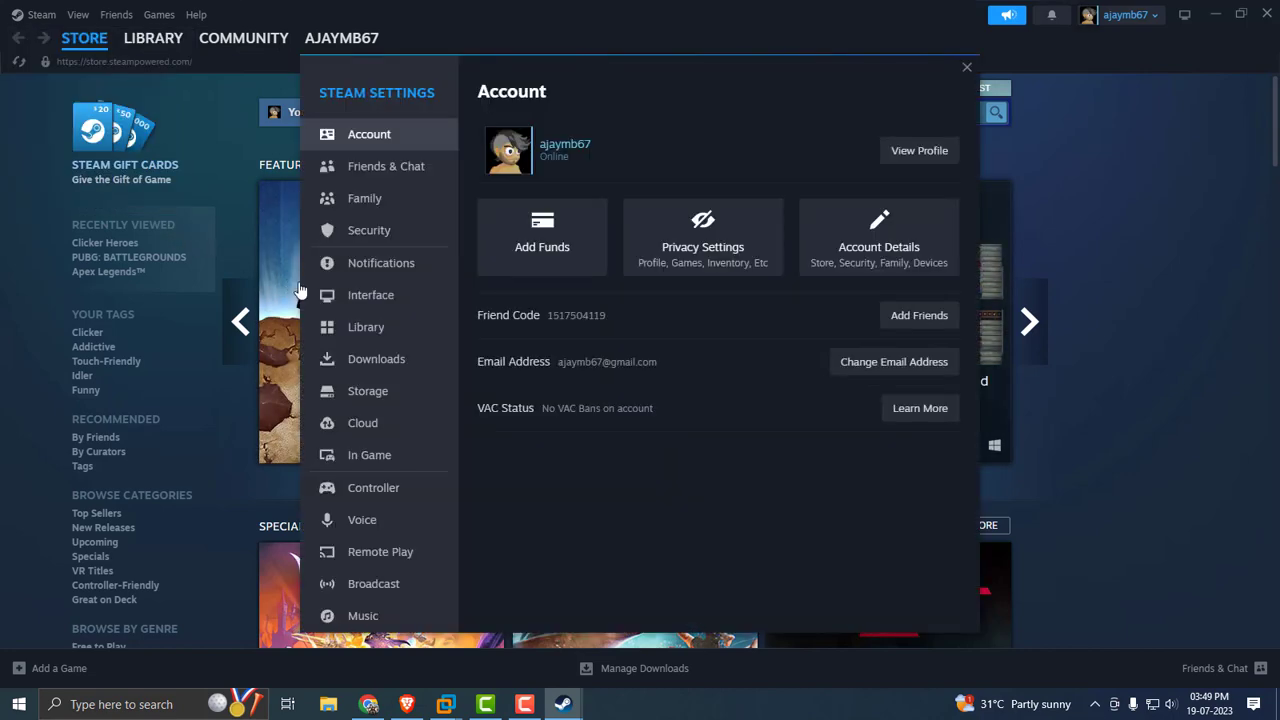
{"action": "mouse_move", "coordinate": [376, 359]}
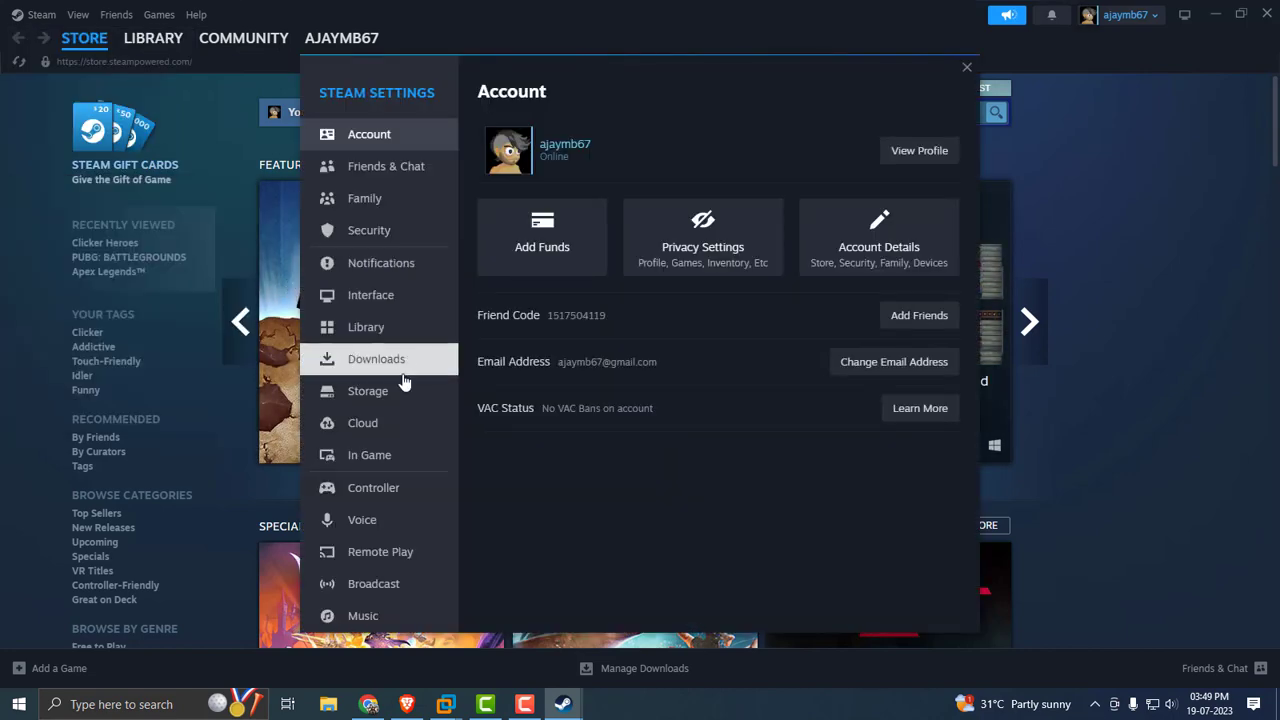
{"action": "left_click", "coordinate": [376, 358]}
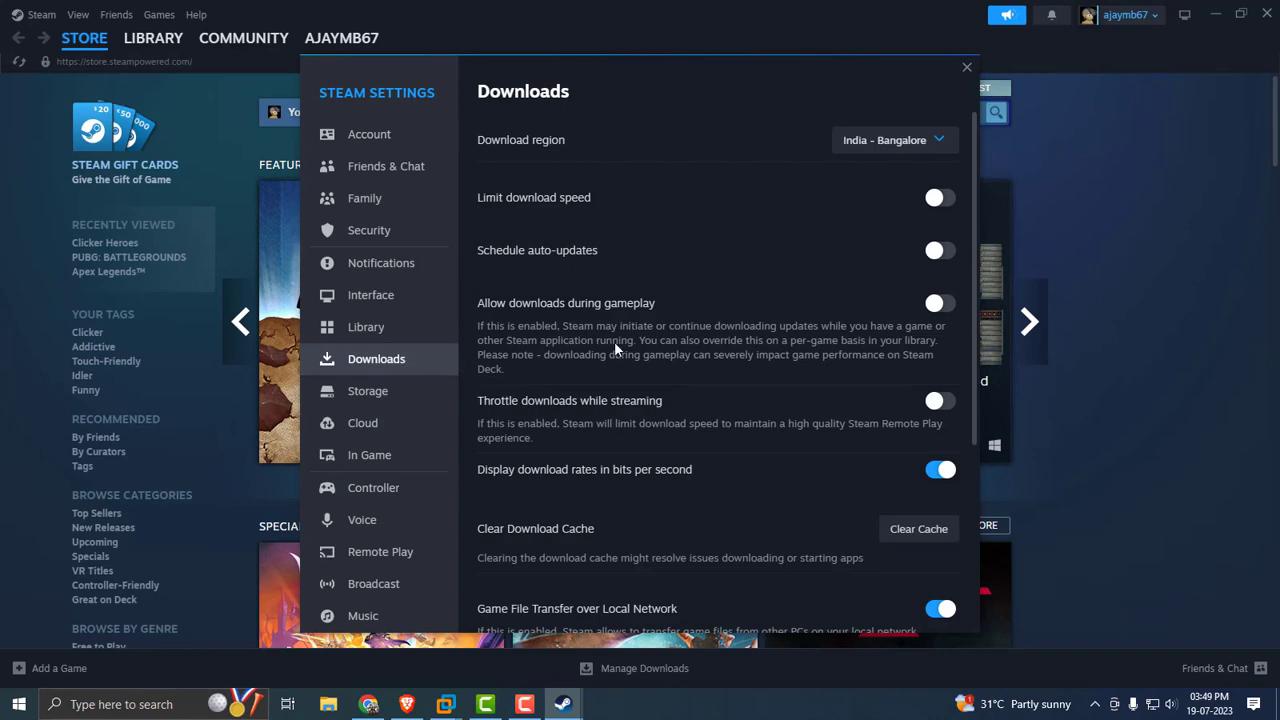
{"action": "scroll", "scroll_direction": "down", "scroll_amount": 3}
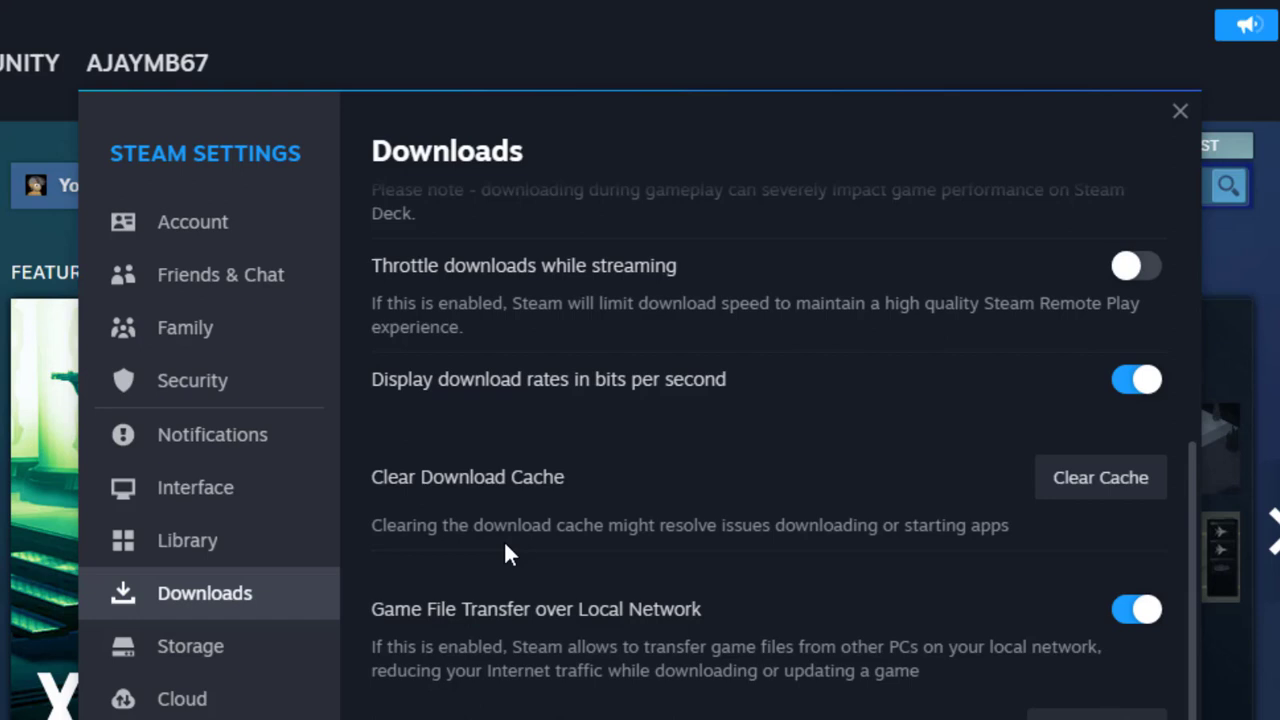
{"action": "mouse_move", "coordinate": [665, 555]}
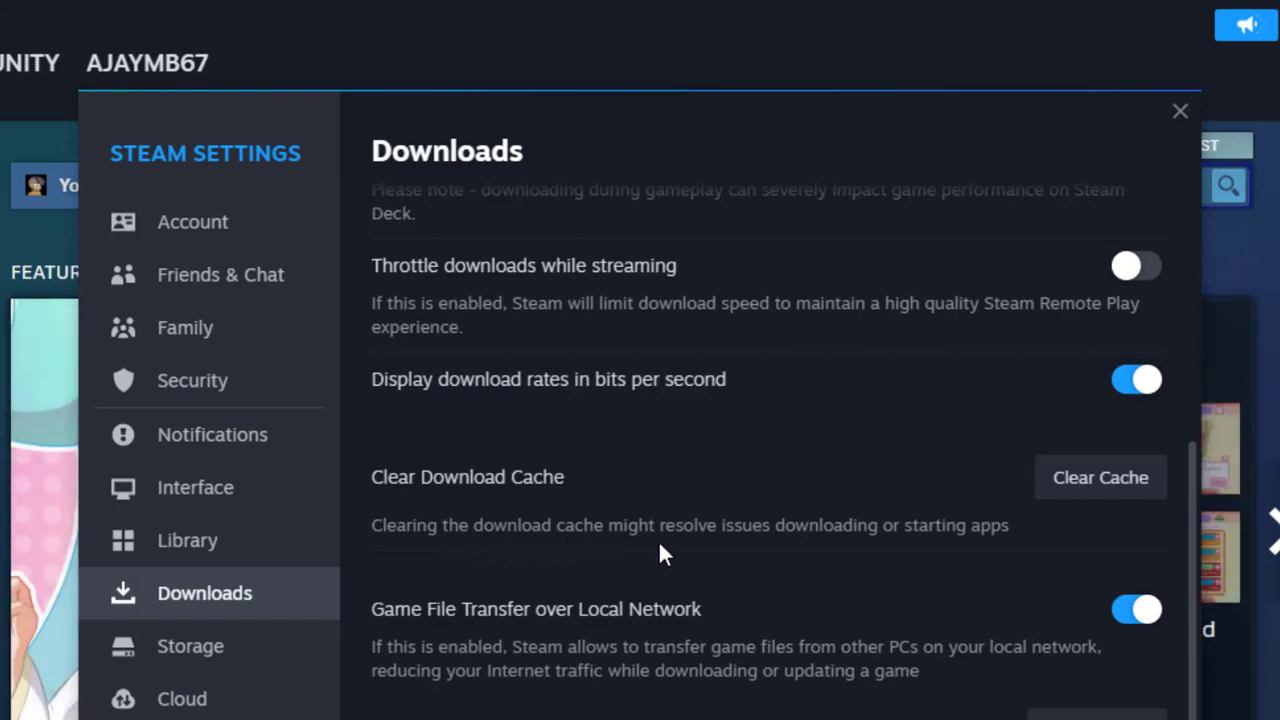
{"action": "mouse_move", "coordinate": [975, 545]}
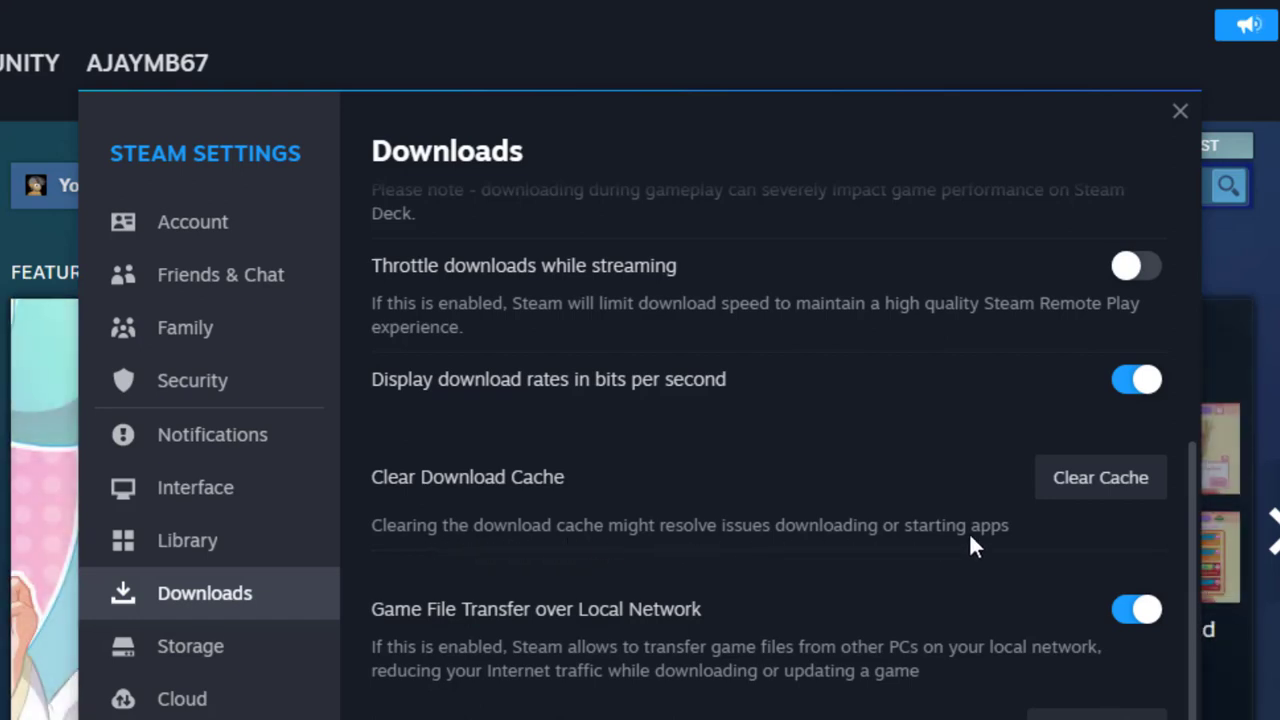
- Clear and confirm the download cache, then relaunch Steam and sign back in
{"action": "left_click", "coordinate": [1099, 477]}
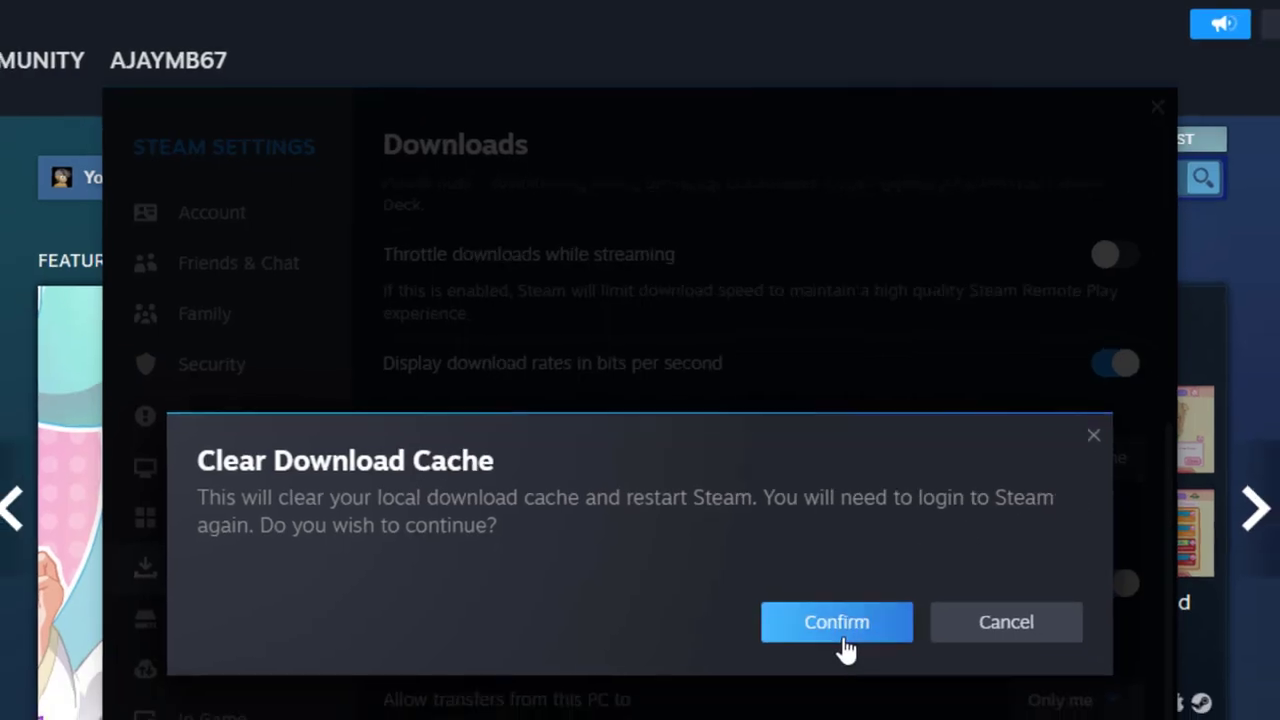
{"action": "left_click", "coordinate": [836, 621]}
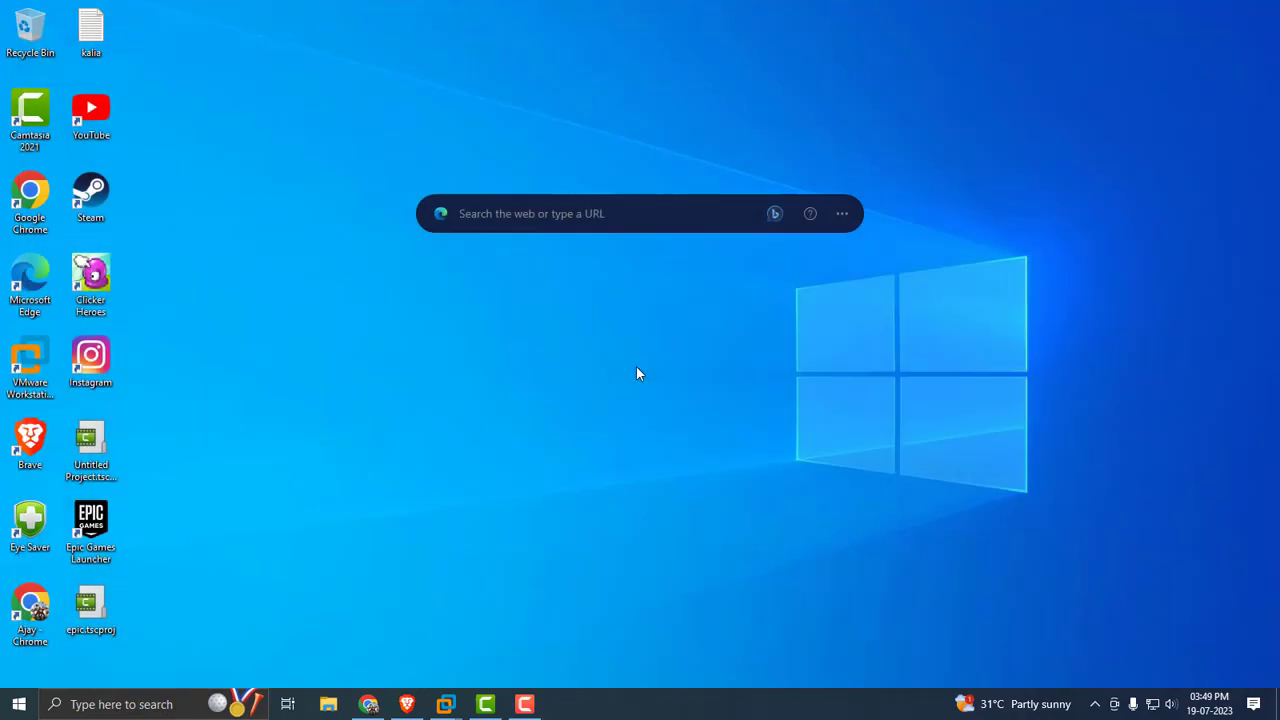
{"action": "double_click", "coordinate": [90, 197]}
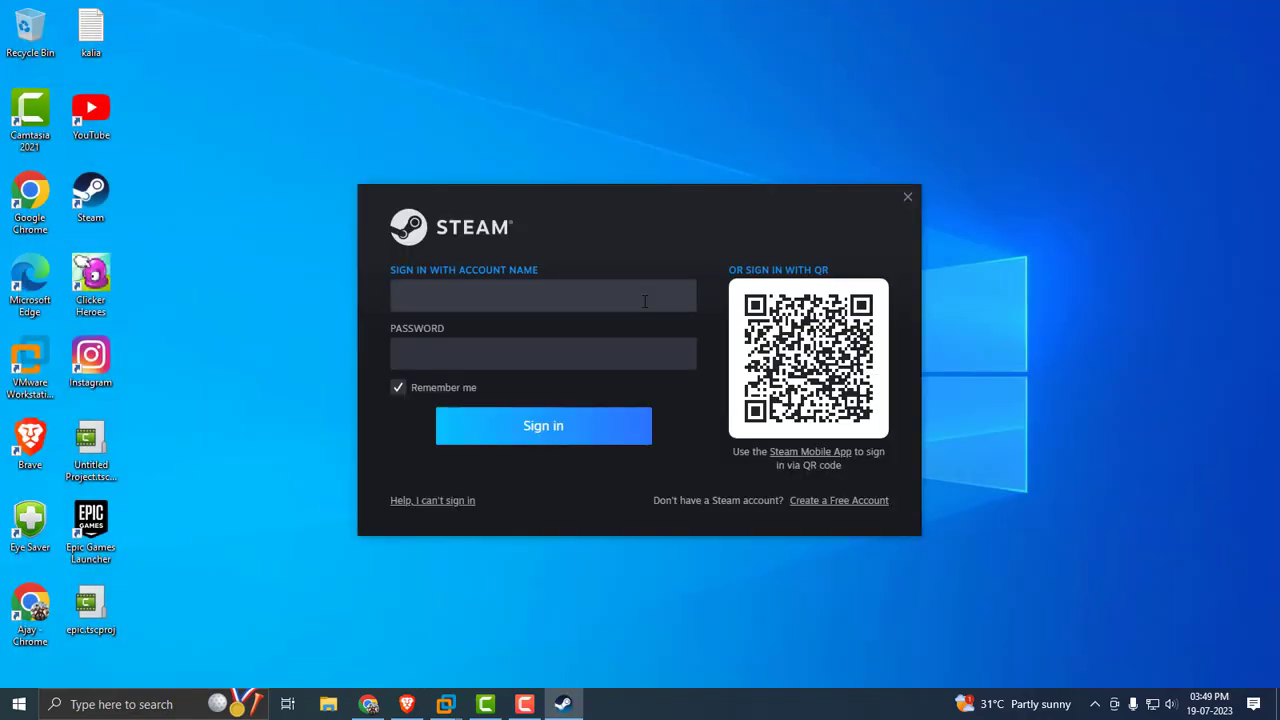
{"action": "left_click", "coordinate": [543, 425]}
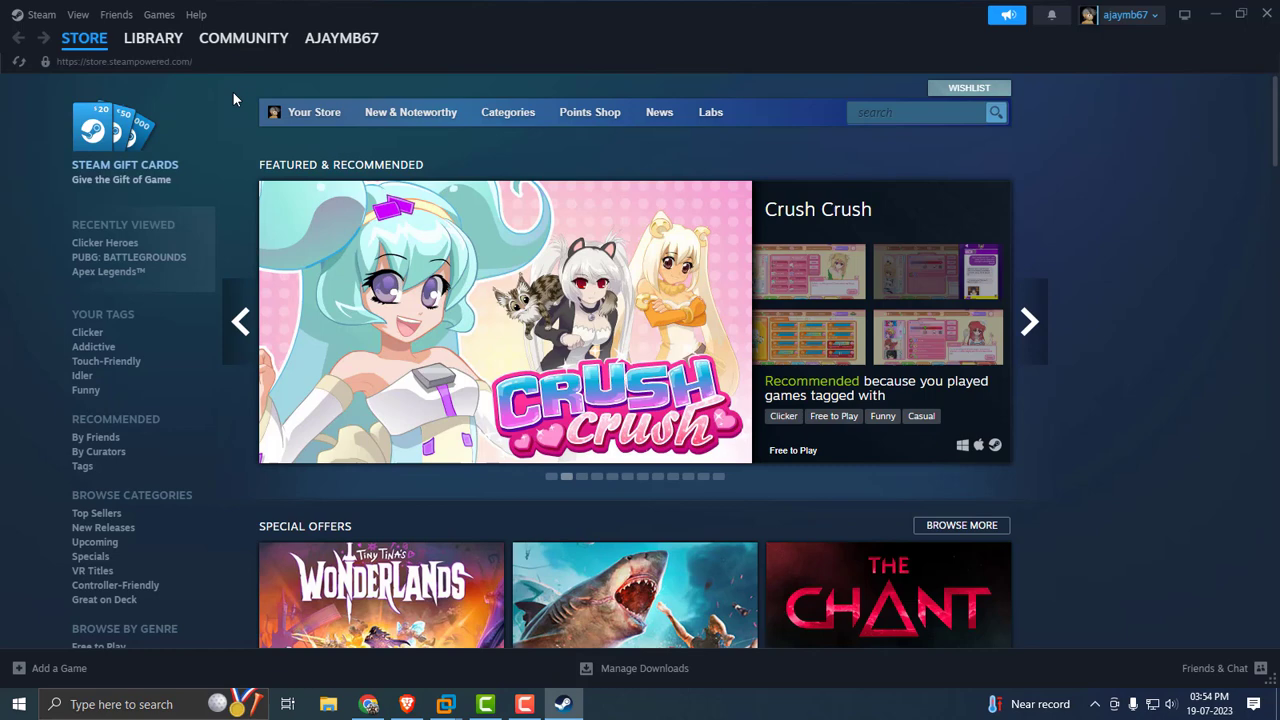
- Show the Storage section of Steam's settings for the C: drive library
{"action": "left_click", "coordinate": [84, 38]}
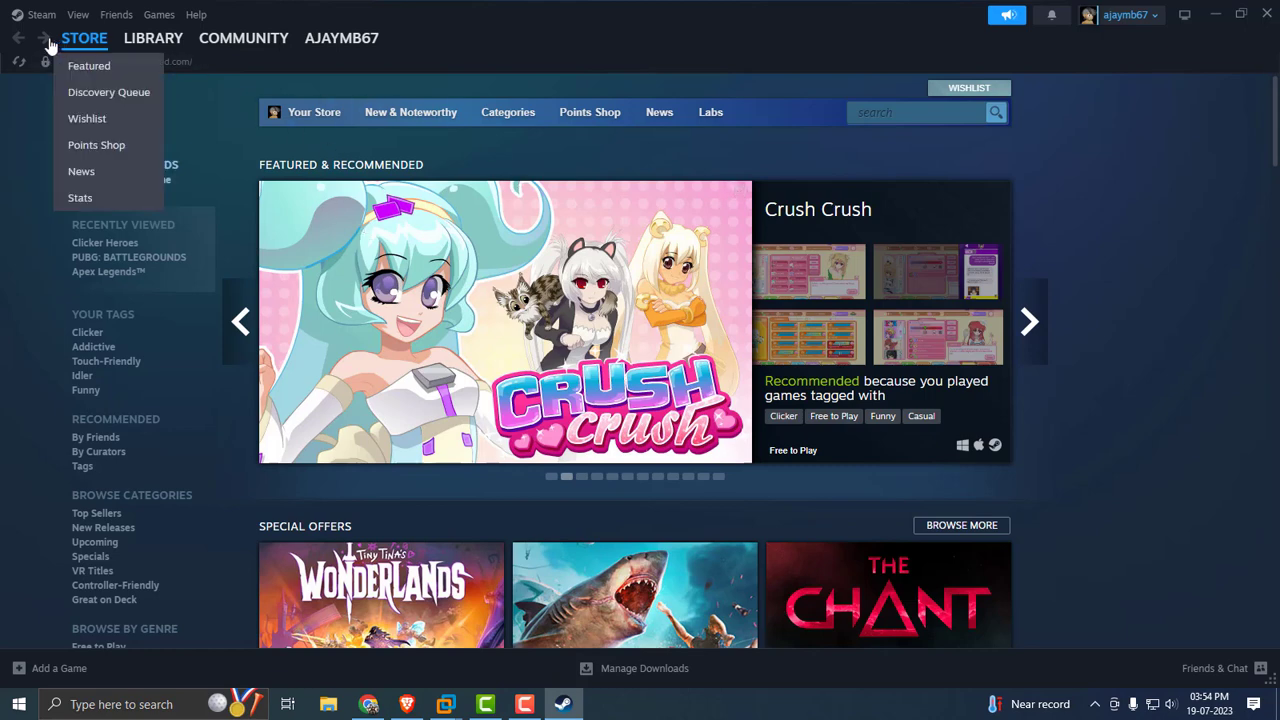
{"action": "left_click", "coordinate": [41, 14]}
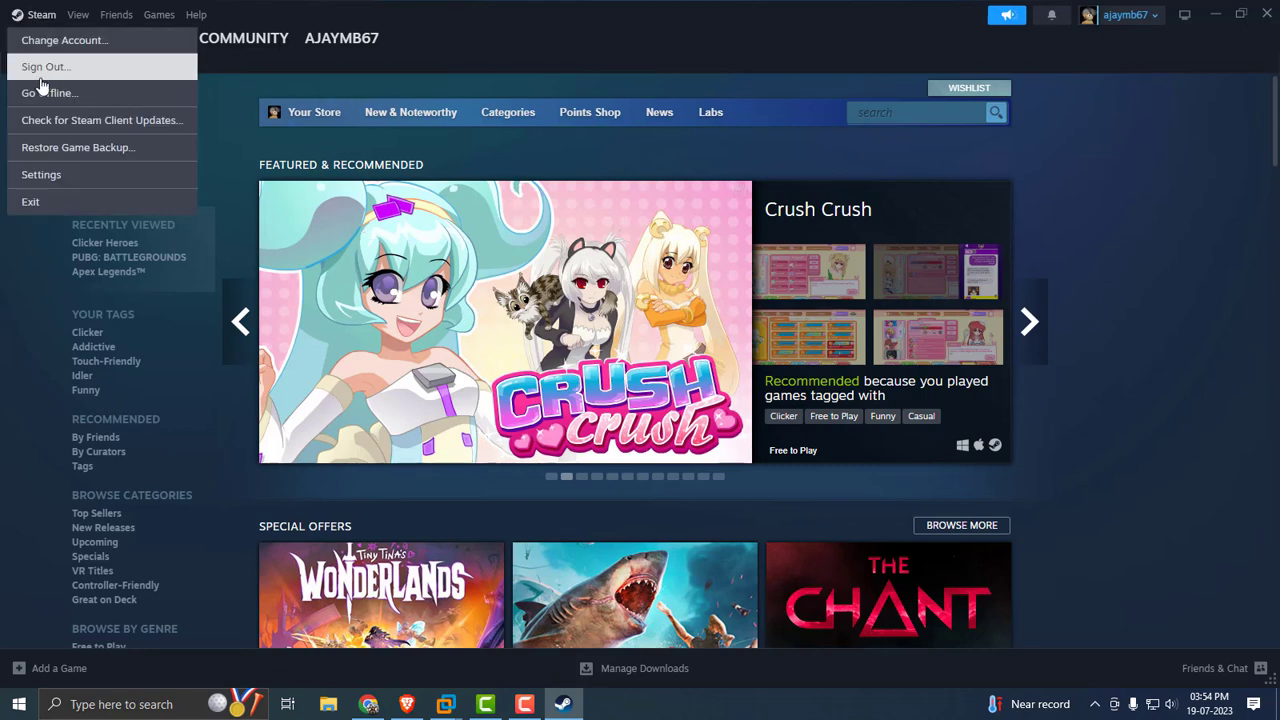
{"action": "left_click", "coordinate": [41, 174]}
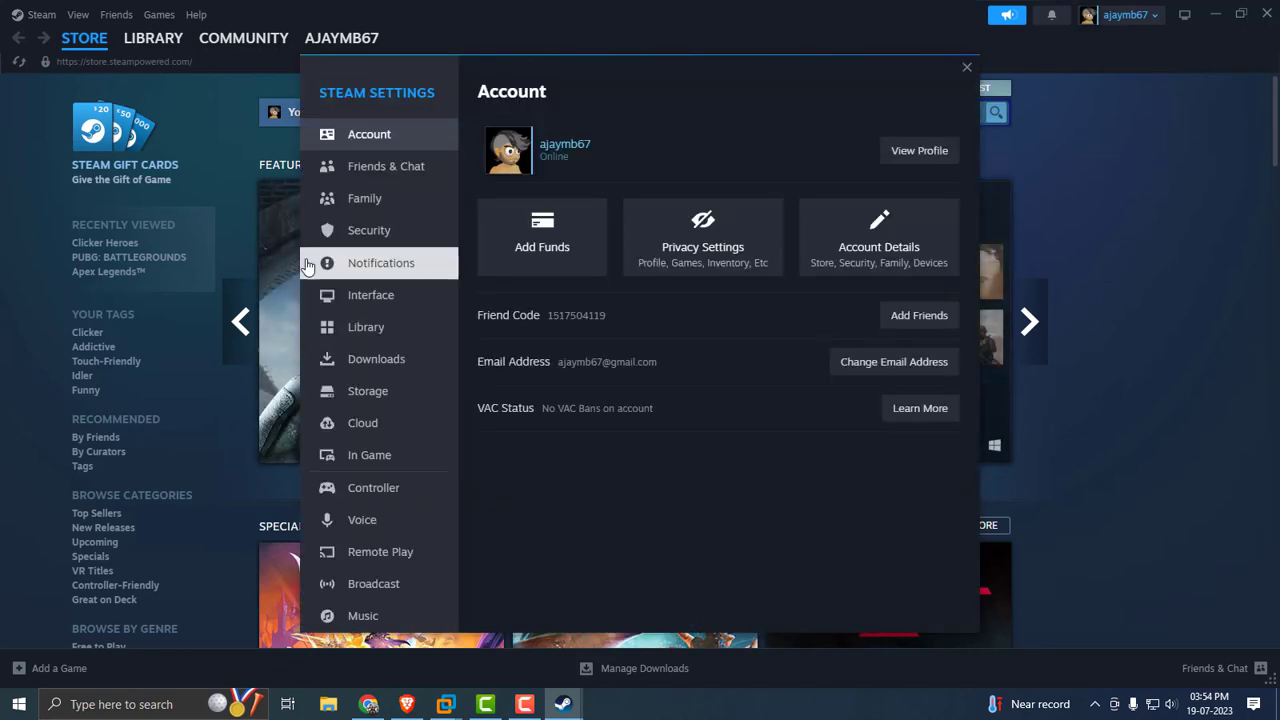
{"action": "left_click", "coordinate": [367, 391]}
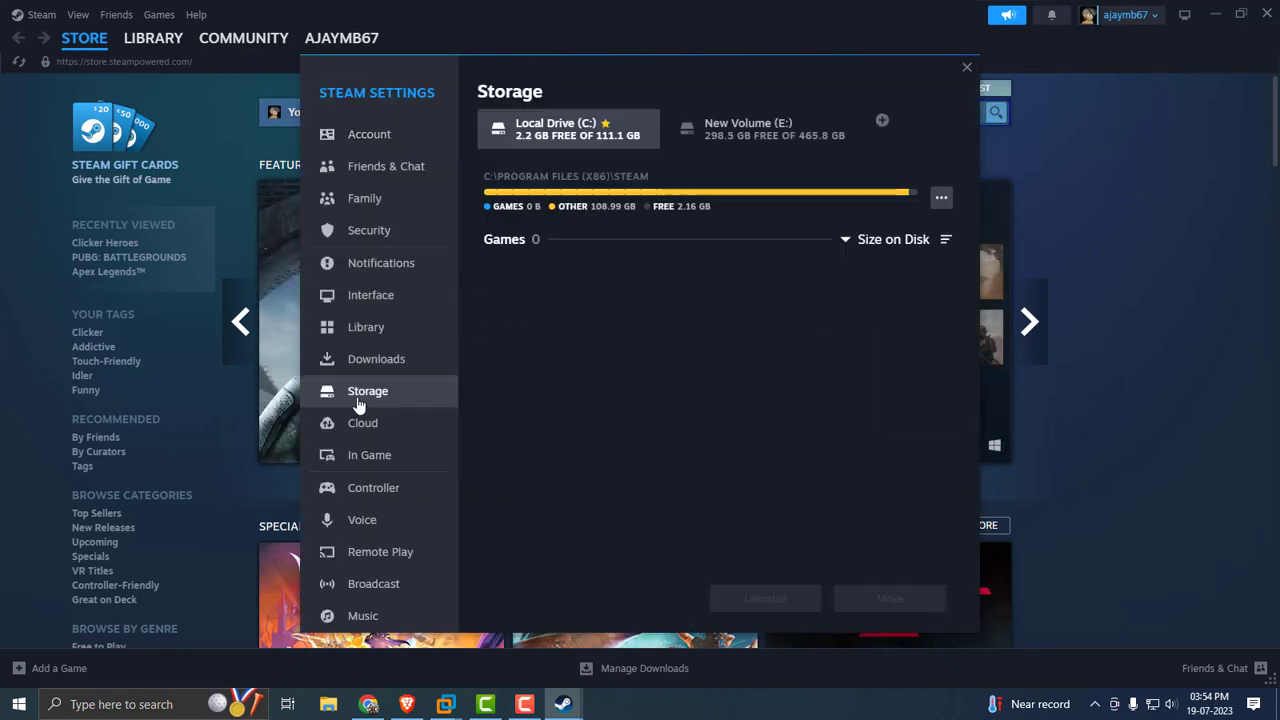
{"action": "mouse_move", "coordinate": [922, 216]}
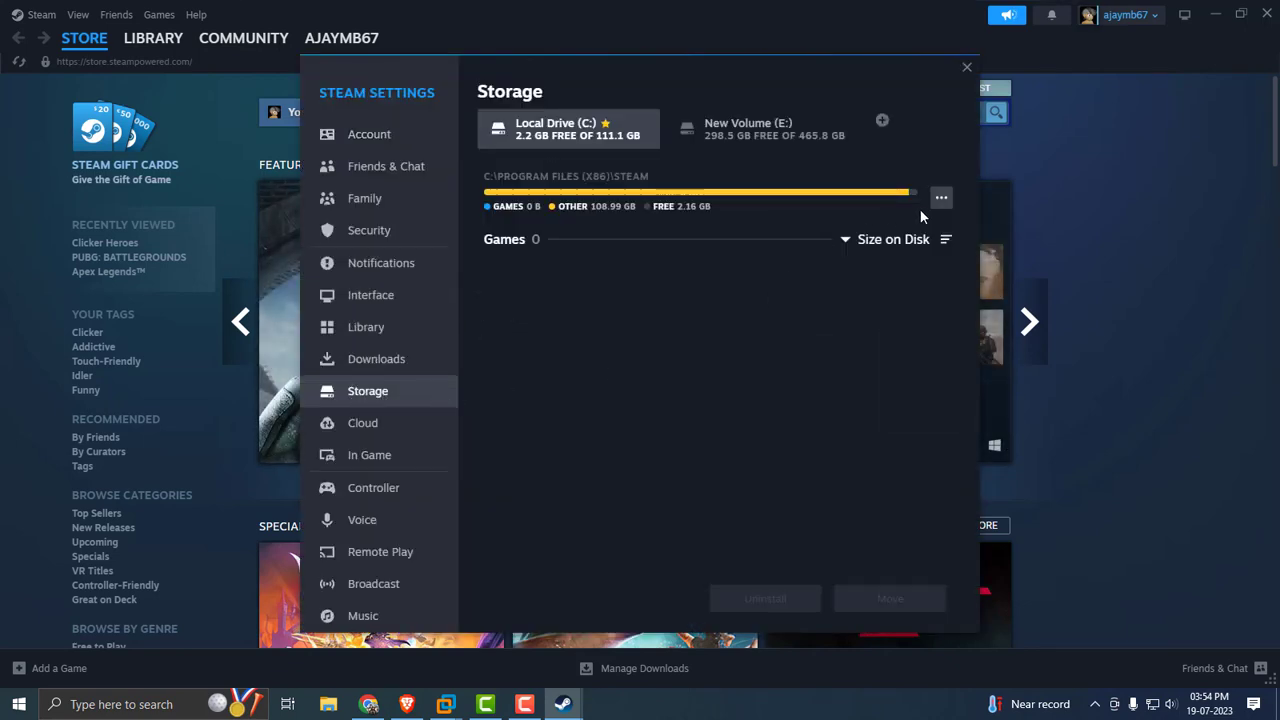
{"action": "mouse_move", "coordinate": [941, 197]}
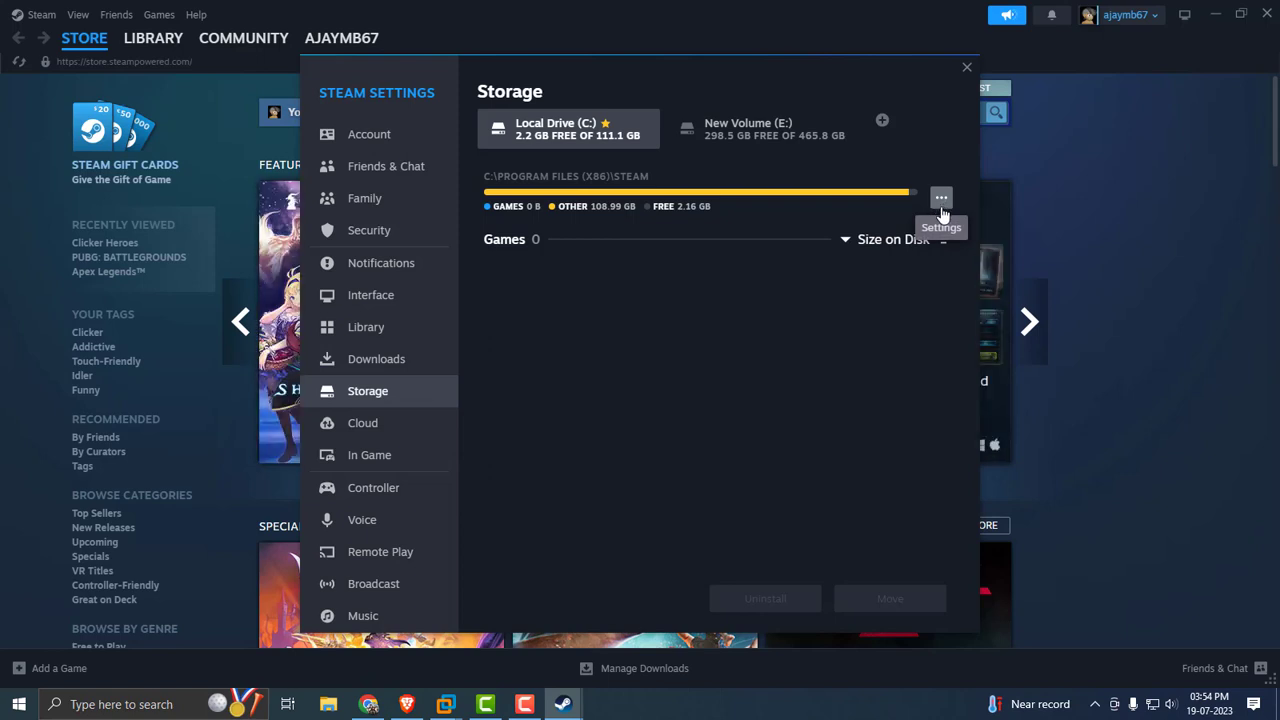
- Run Repair Folder on the C:\Program Files (x86)\Steam library and close the result
{"action": "left_click", "coordinate": [940, 197]}
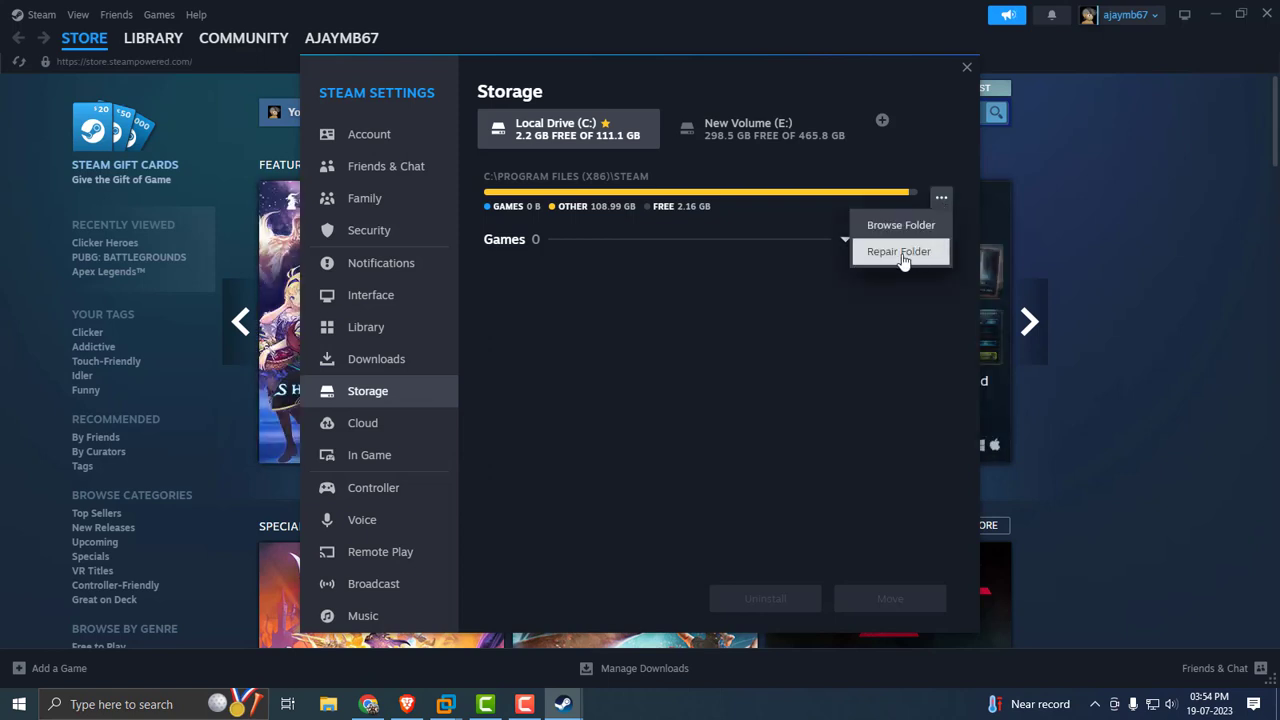
{"action": "left_click", "coordinate": [898, 251]}
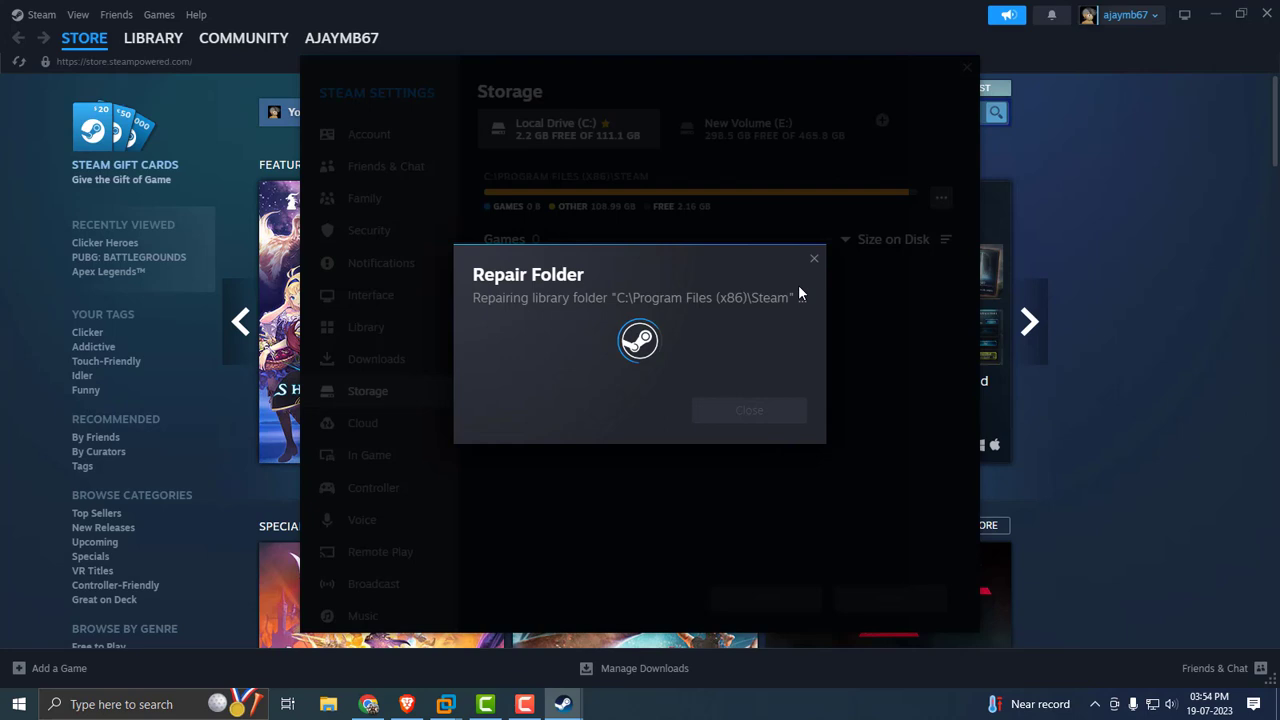
{"action": "mouse_move", "coordinate": [770, 334]}
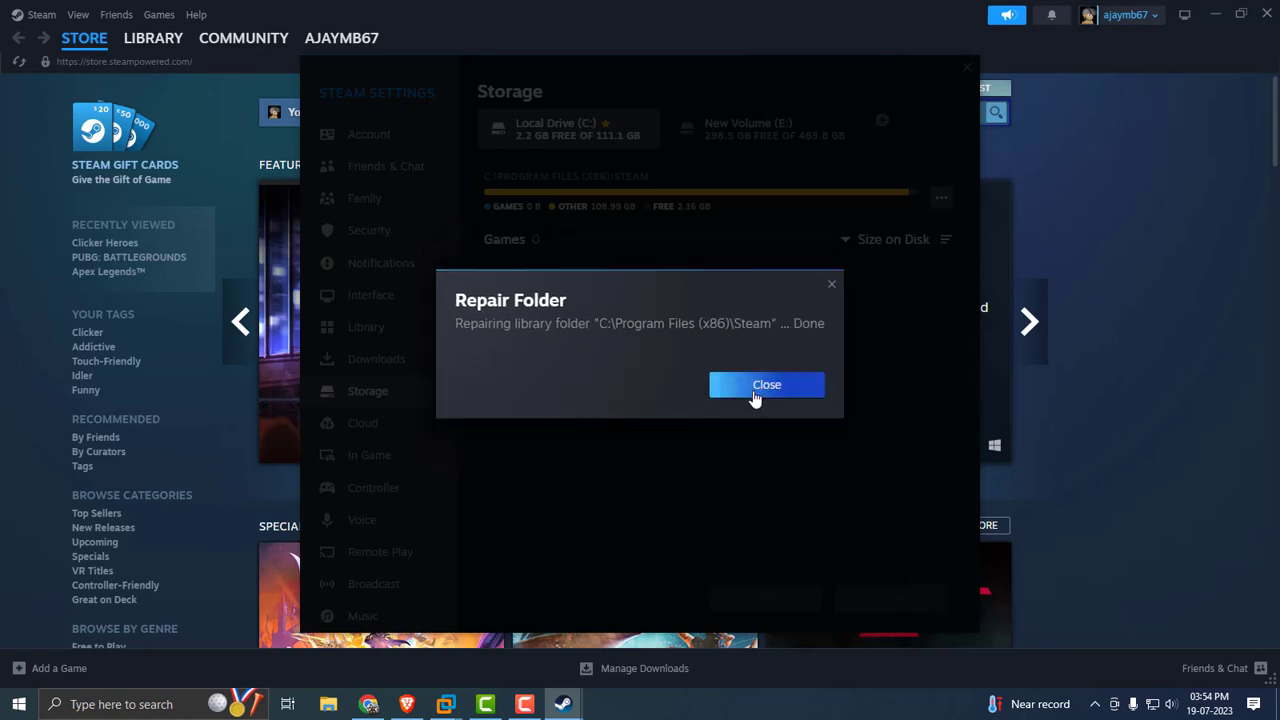
{"action": "left_click", "coordinate": [766, 384]}
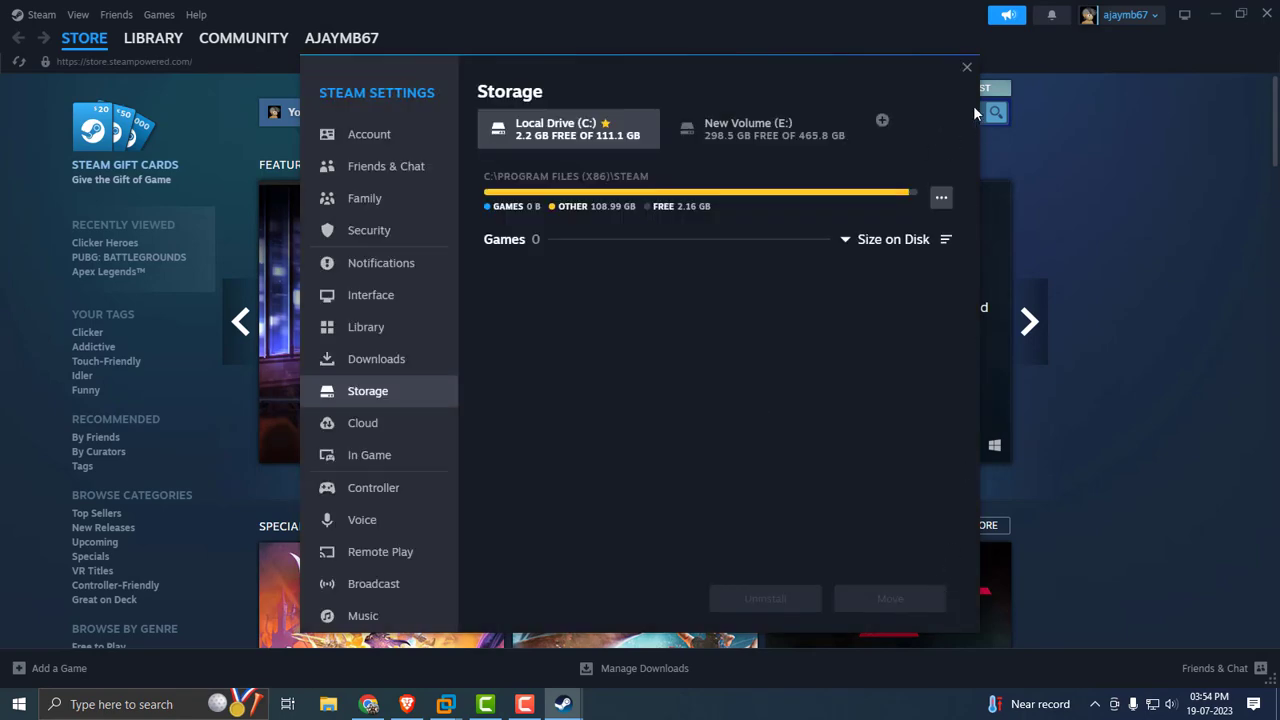
- Close Steam's settings and minimize the Steam window
{"action": "left_click", "coordinate": [966, 67]}
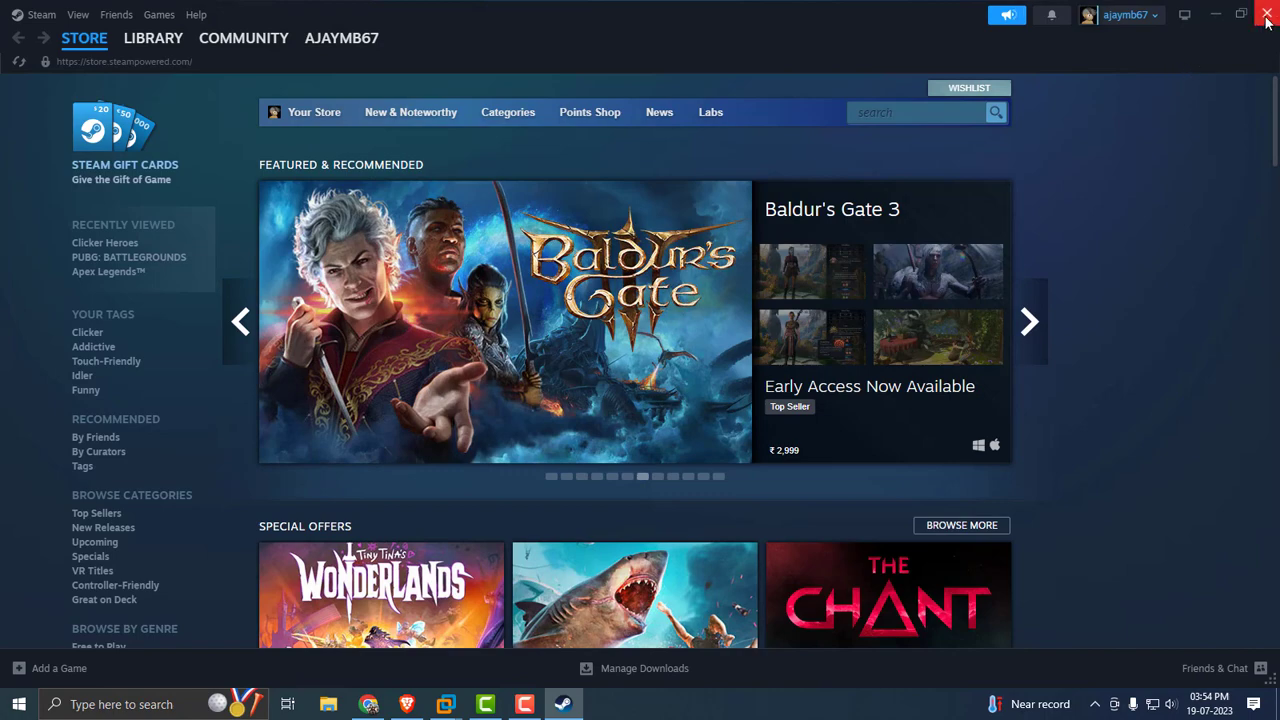
{"action": "left_click", "coordinate": [1266, 14]}
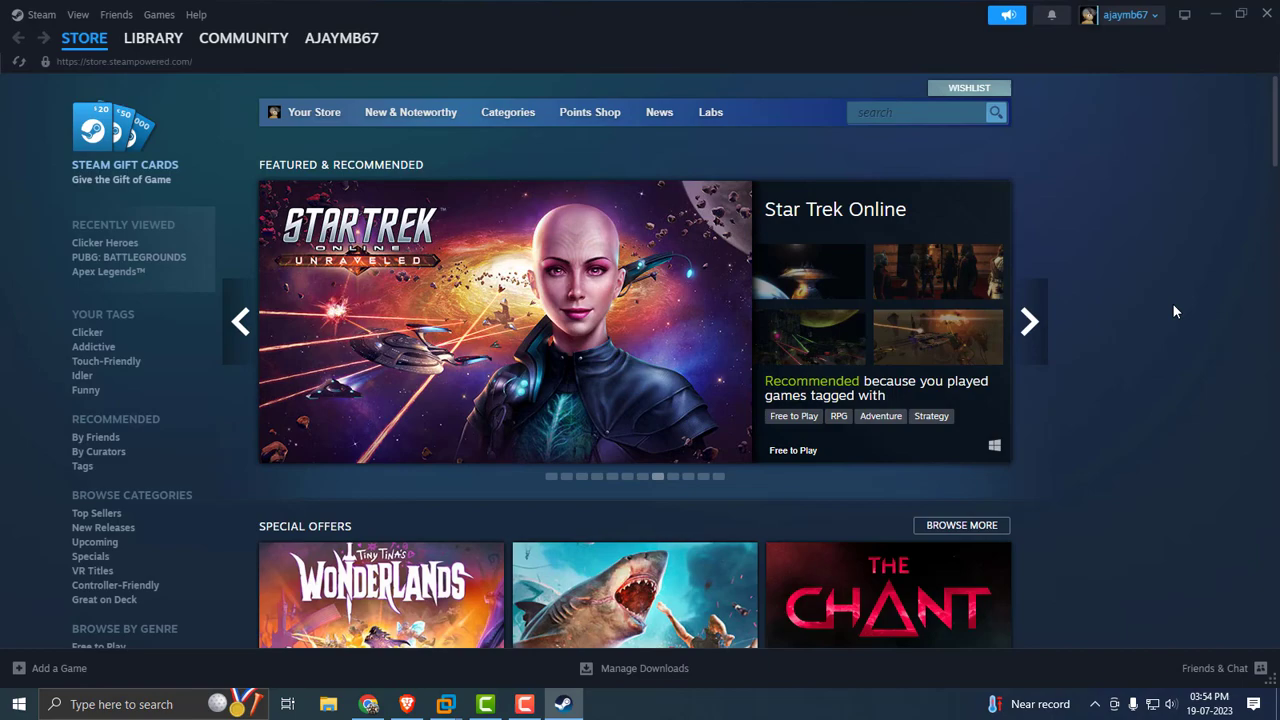
{"action": "mouse_move", "coordinate": [1216, 14]}
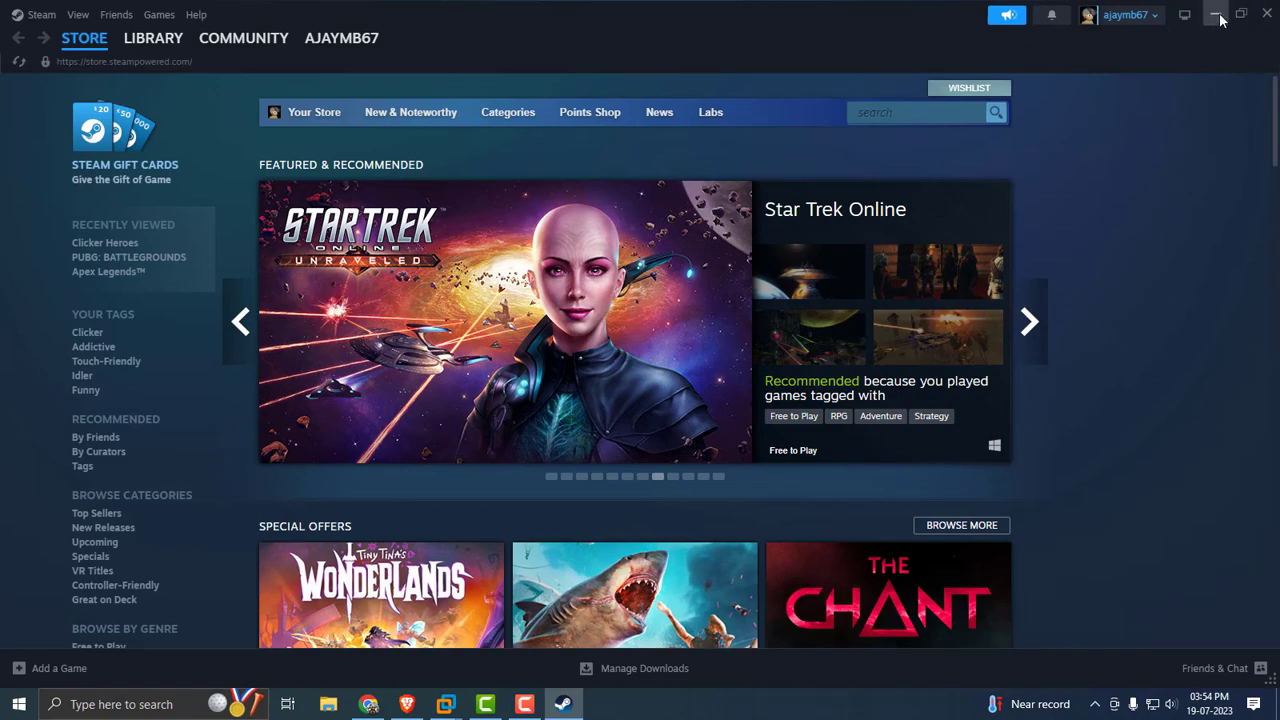
{"action": "left_click", "coordinate": [1216, 14]}
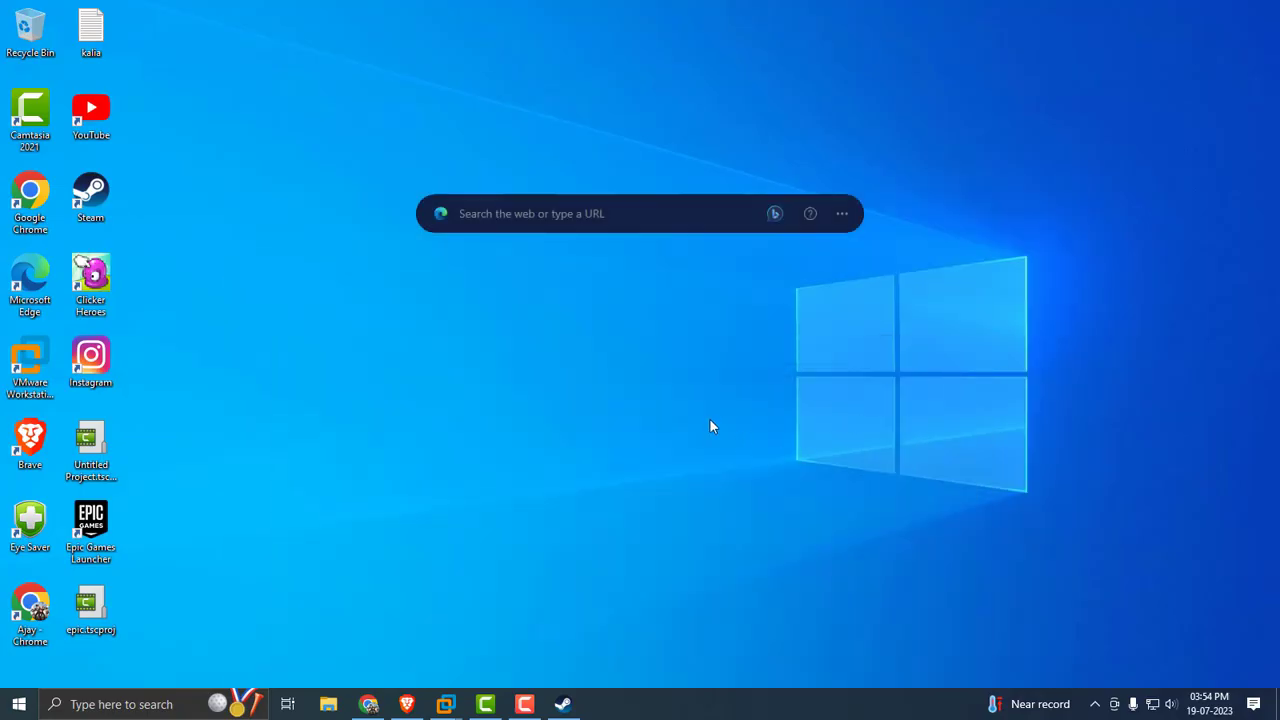